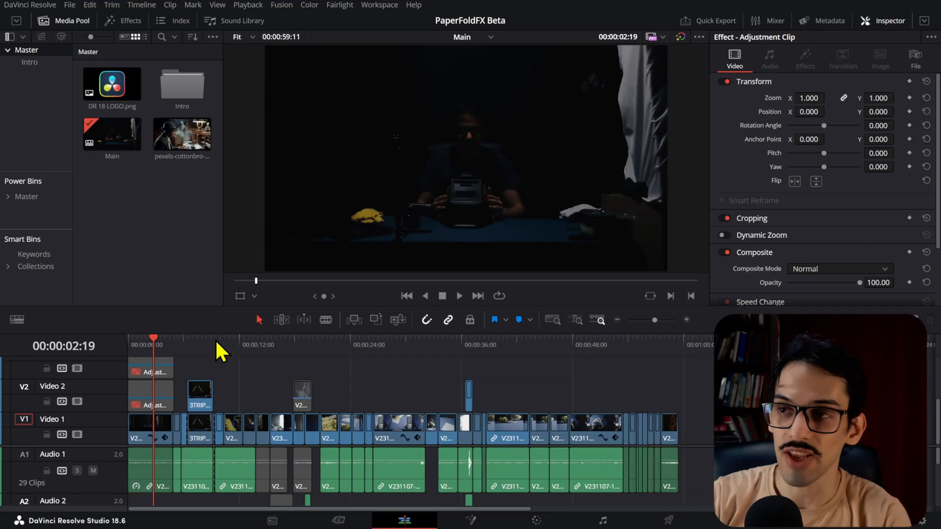
mouse_move(167, 360)
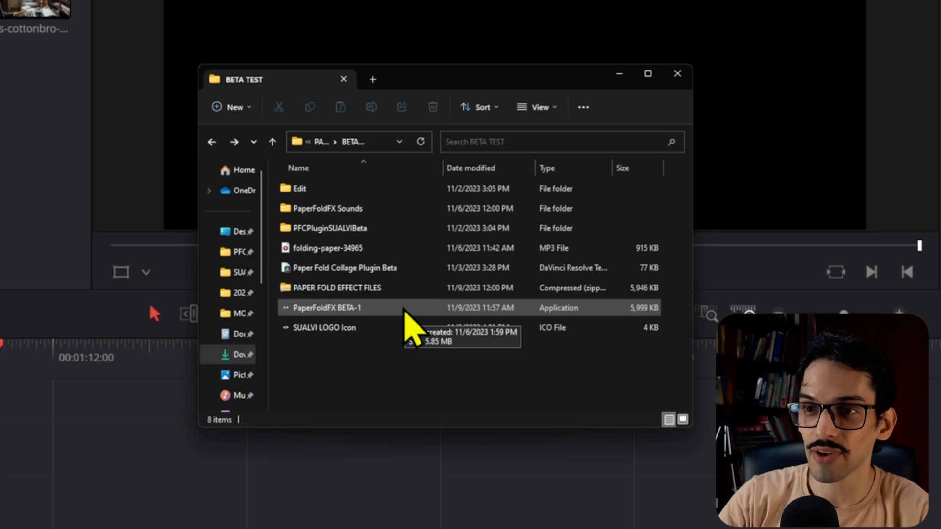
double_click(327, 307)
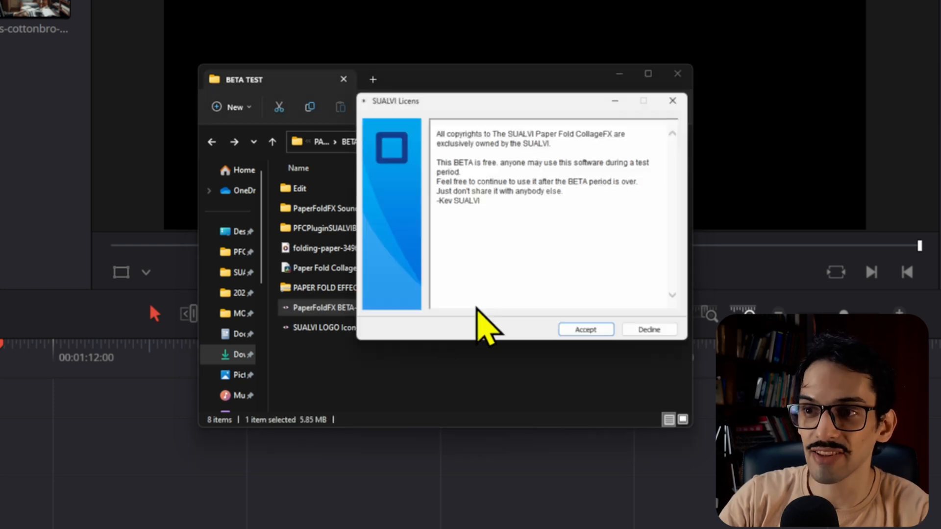
mouse_move(492, 291)
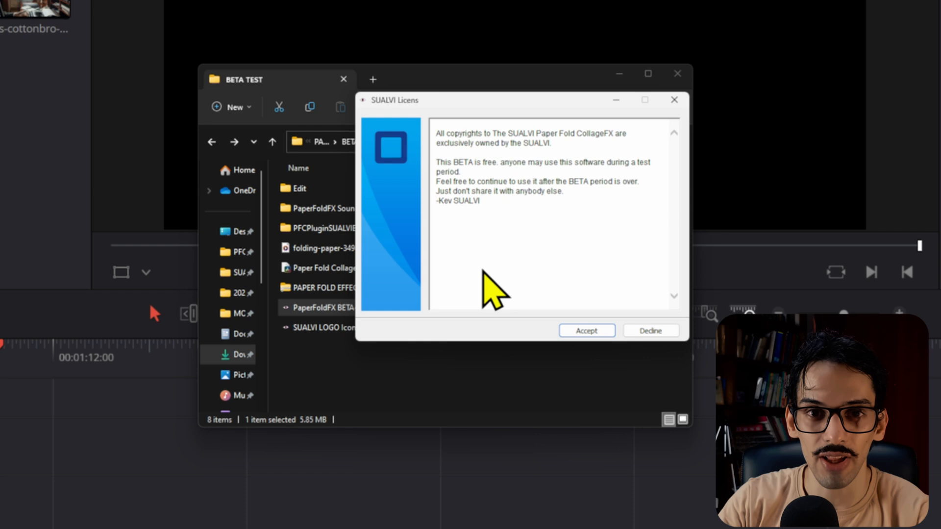
mouse_move(537, 264)
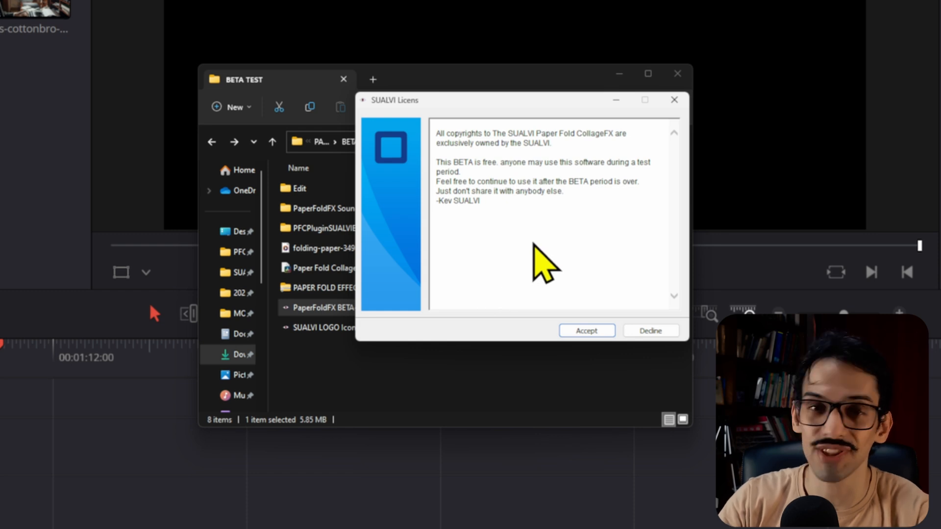
mouse_move(475, 189)
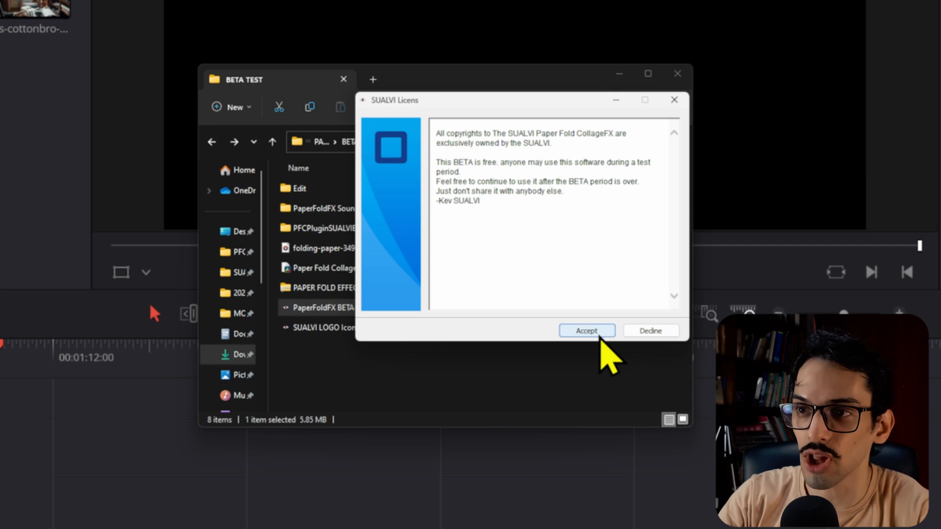
click(586, 330)
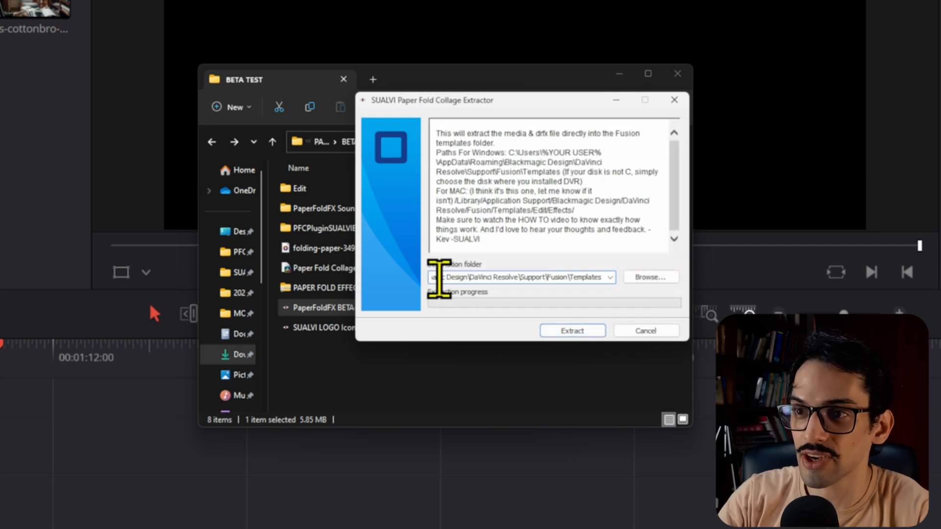
mouse_move(553, 164)
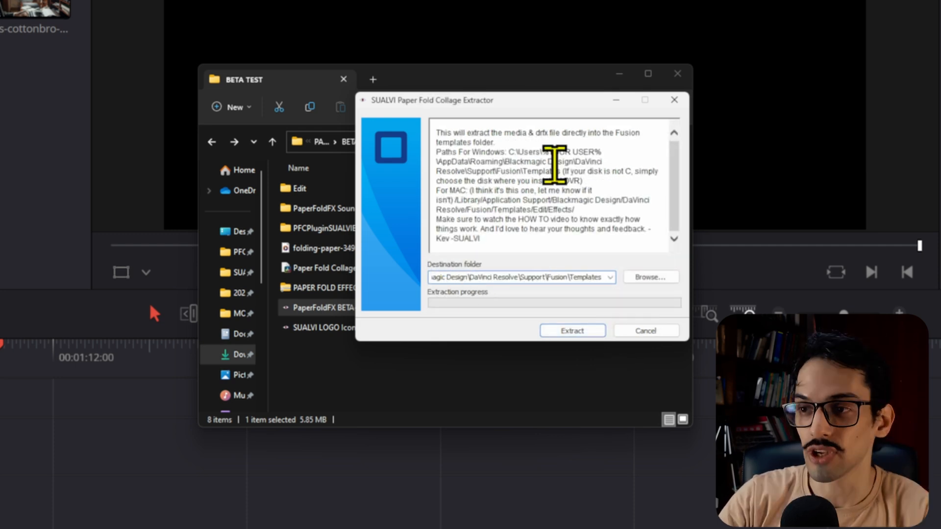
mouse_move(580, 162)
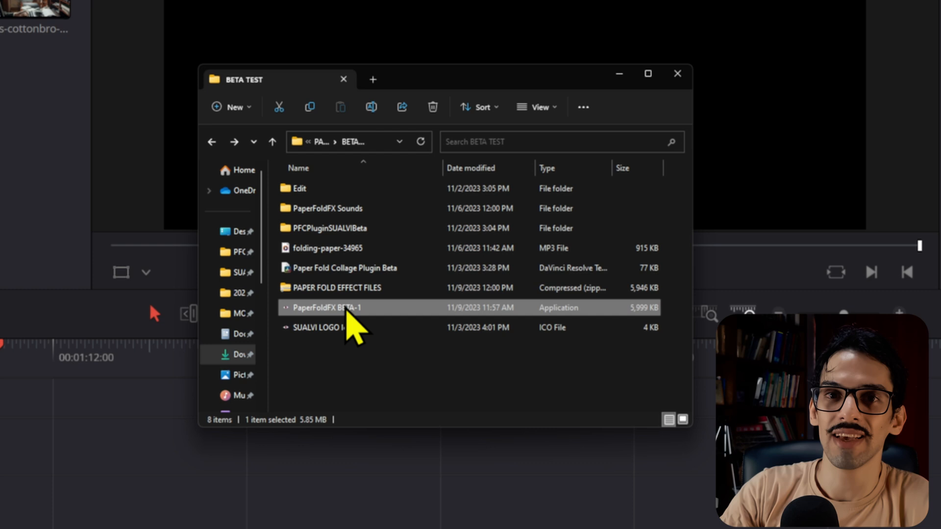
right_click(328, 306)
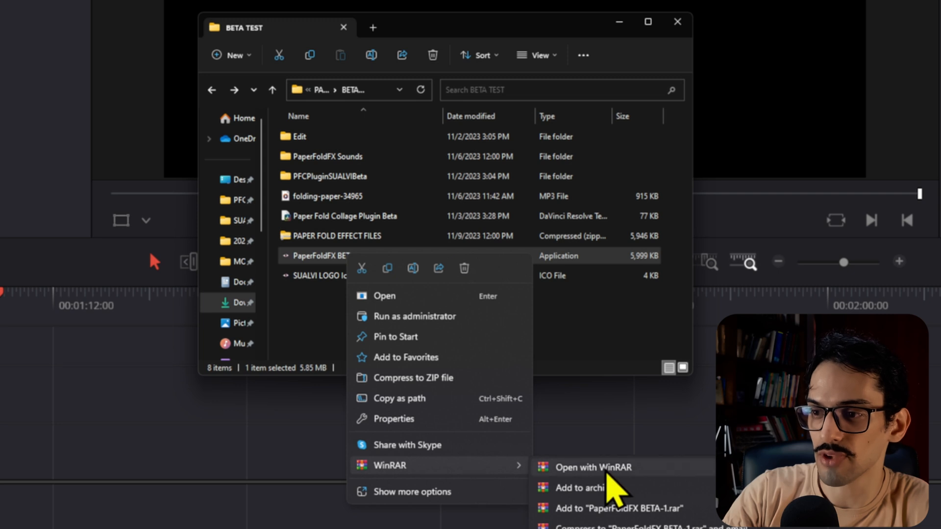
click(592, 468)
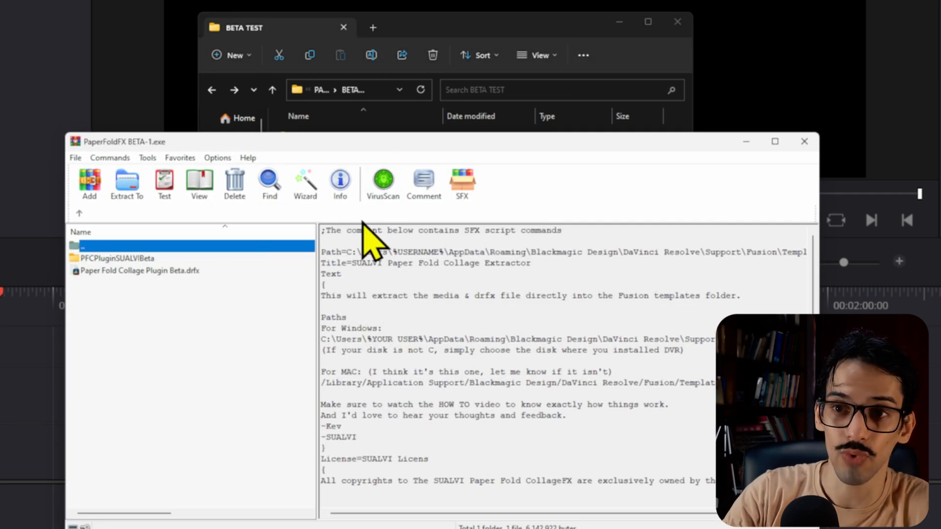
mouse_move(148, 288)
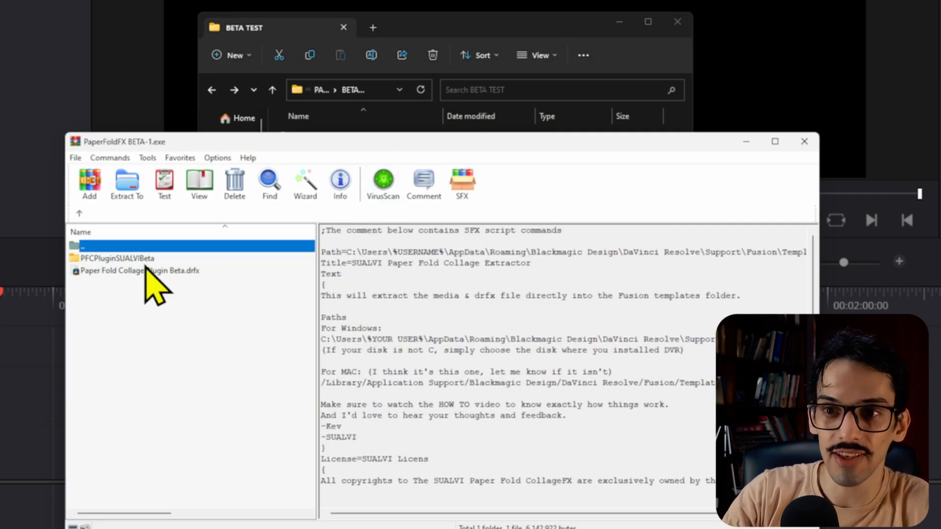
click(139, 271)
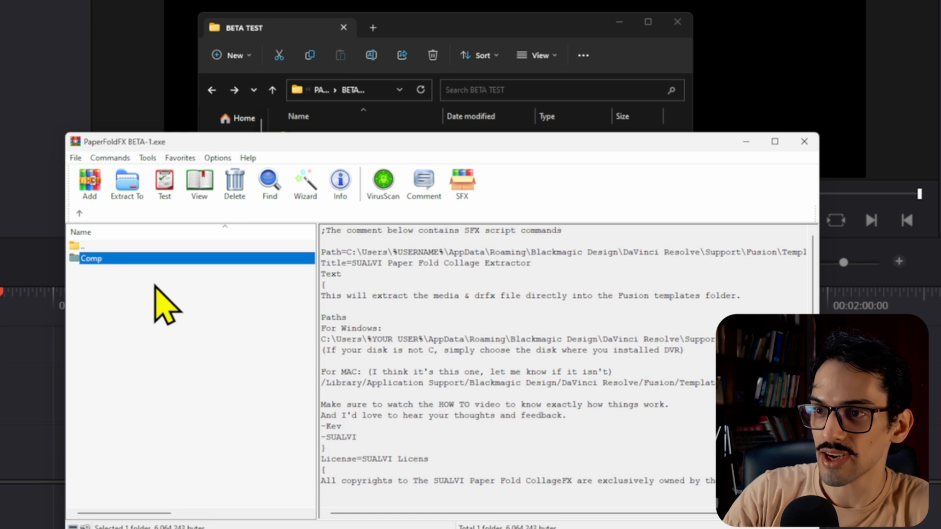
click(802, 141)
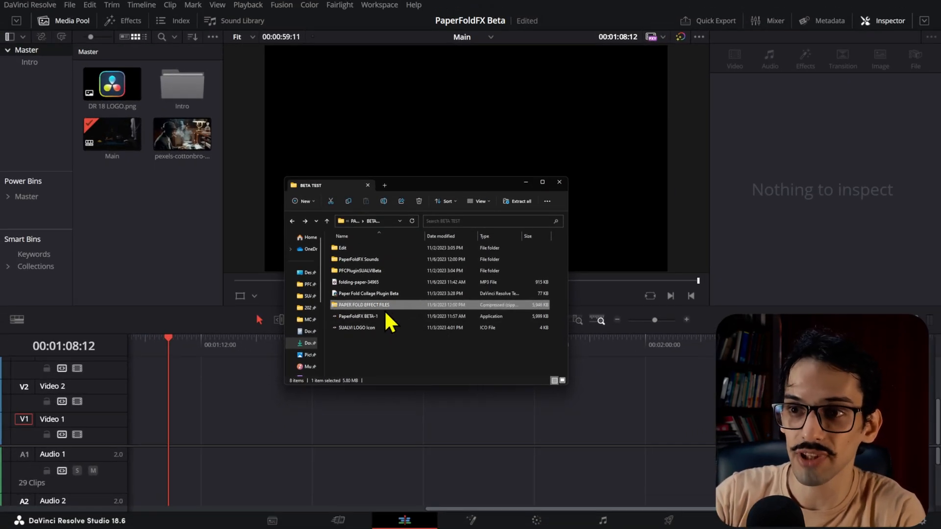
Open the PAPER FOLD EFFECT FILES zip in WinRAR and read the Fusion Templates install paths in its comment.
double_click(365, 305)
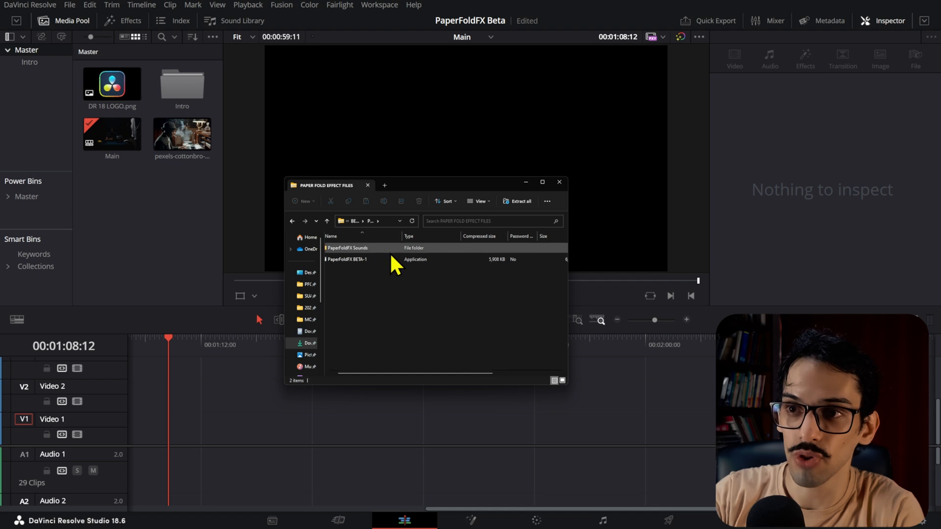
right_click(348, 248)
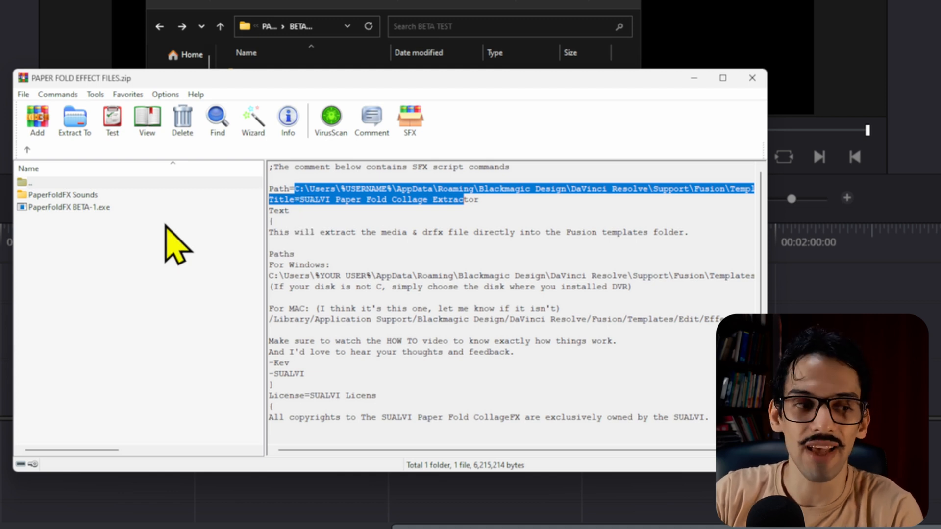
mouse_move(174, 222)
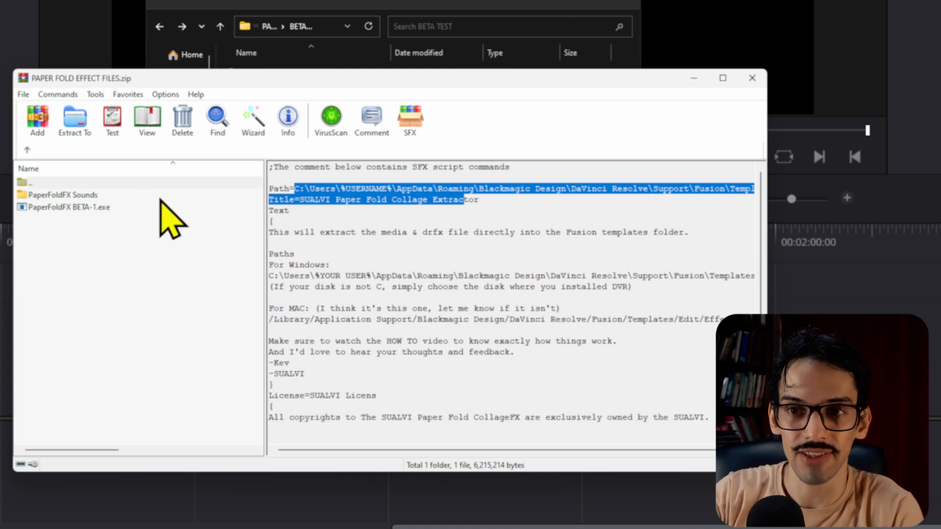
mouse_move(79, 216)
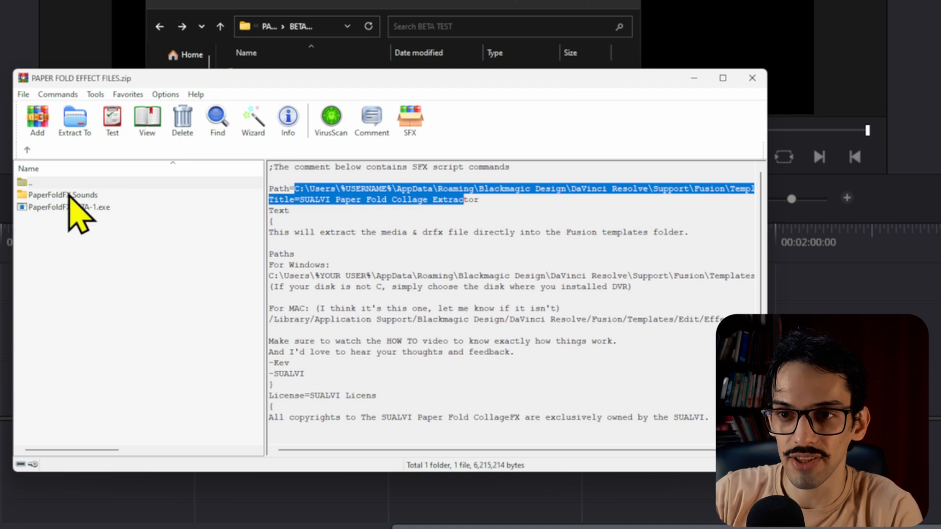
click(68, 207)
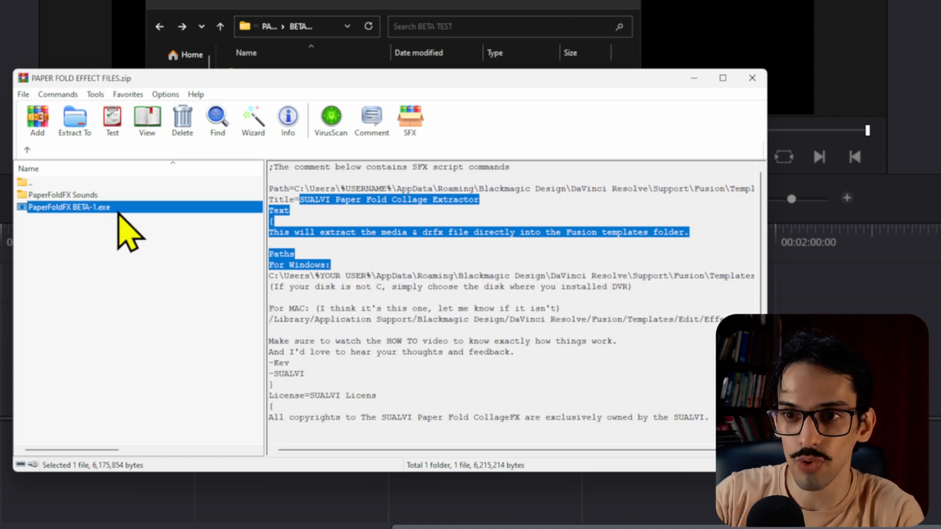
mouse_move(260, 210)
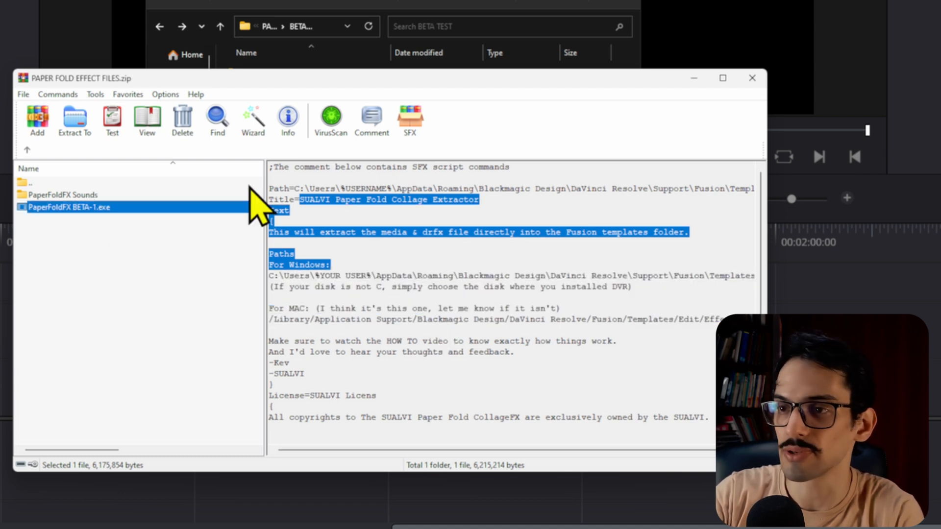
click(63, 194)
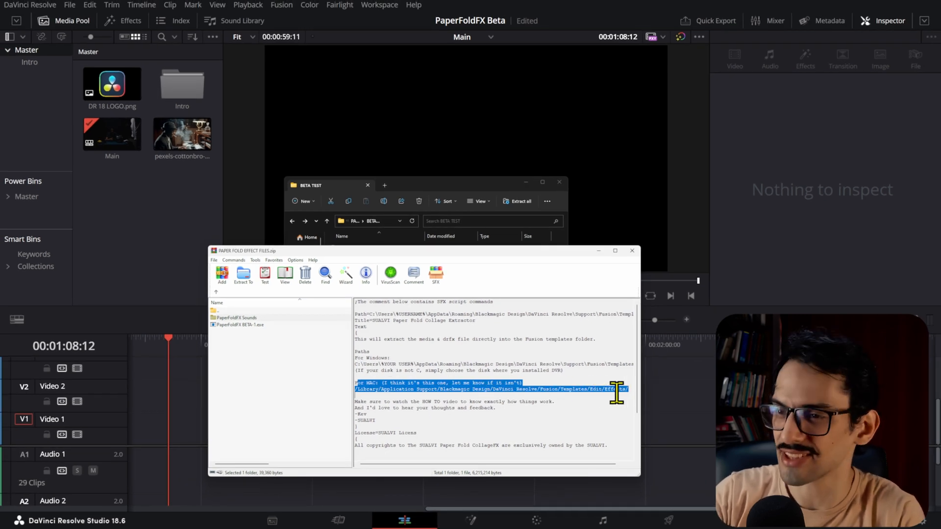
mouse_move(577, 370)
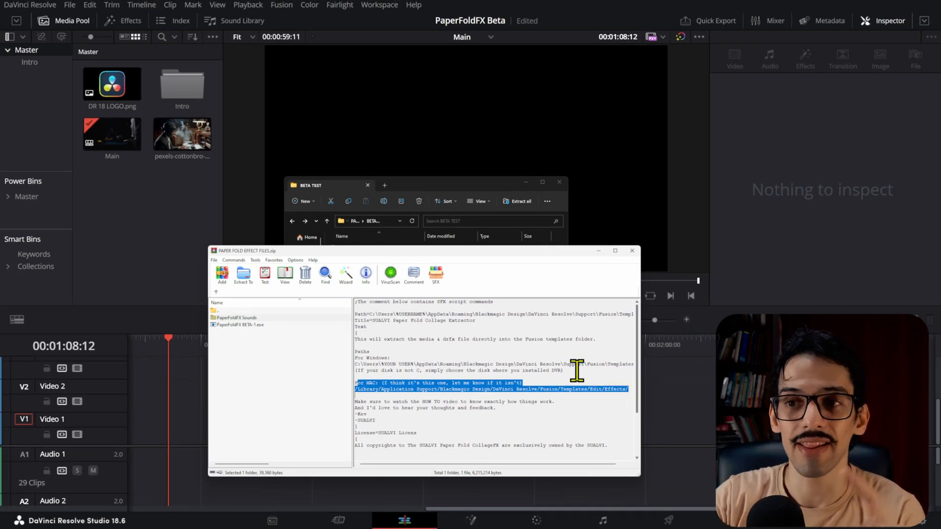
mouse_move(523, 383)
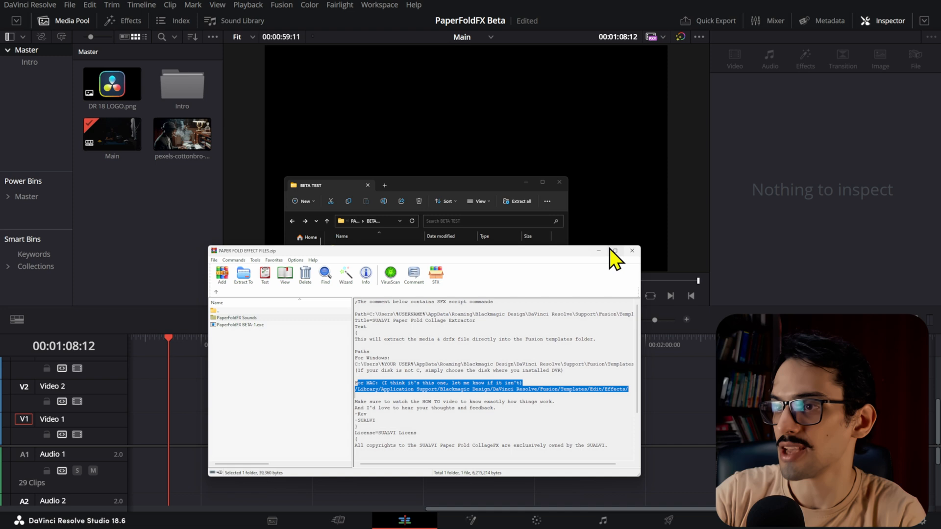
mouse_move(598, 264)
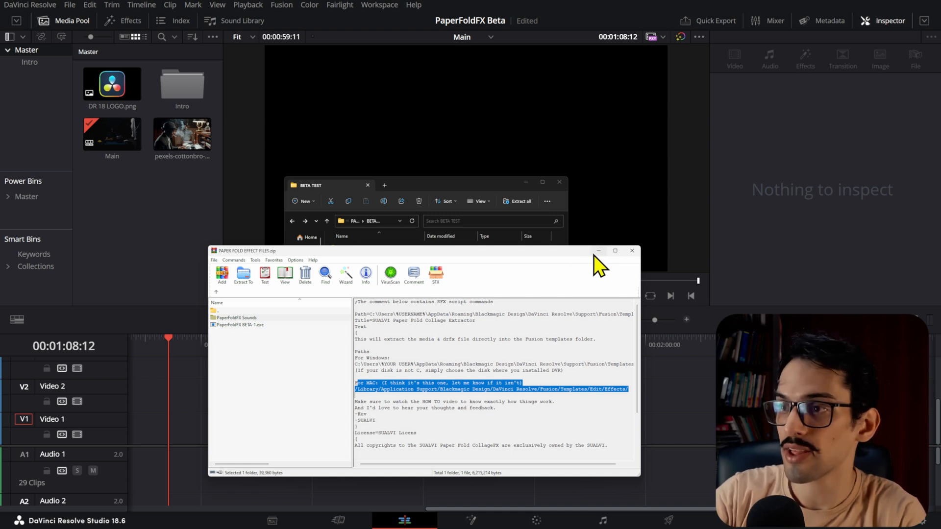
mouse_move(603, 267)
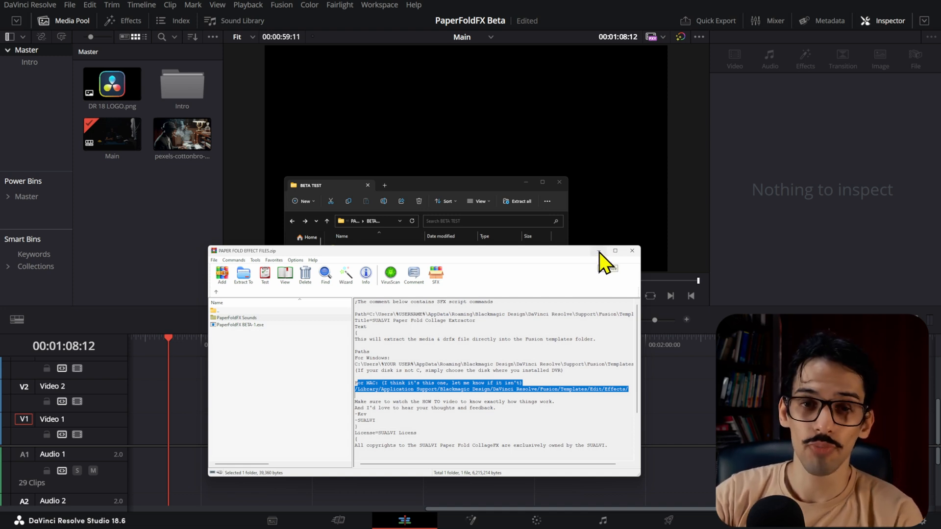
mouse_move(608, 218)
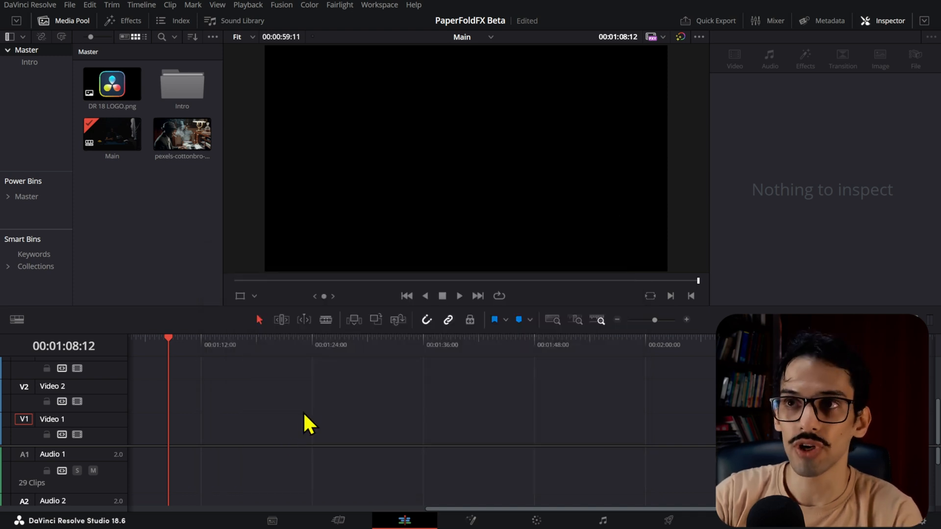
In Fusion Settings' Path Map, inspect the Templates entry mapped to UserPaths:Templates.
click(470, 520)
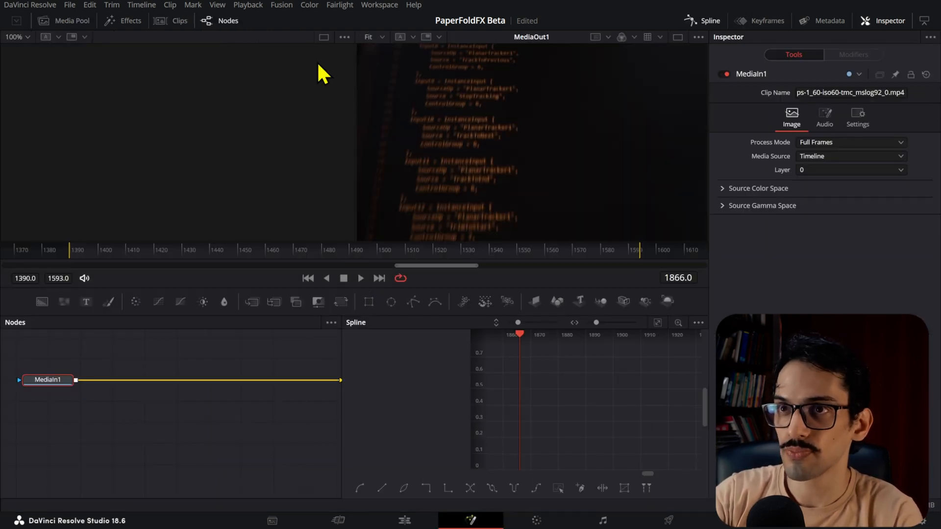
click(281, 5)
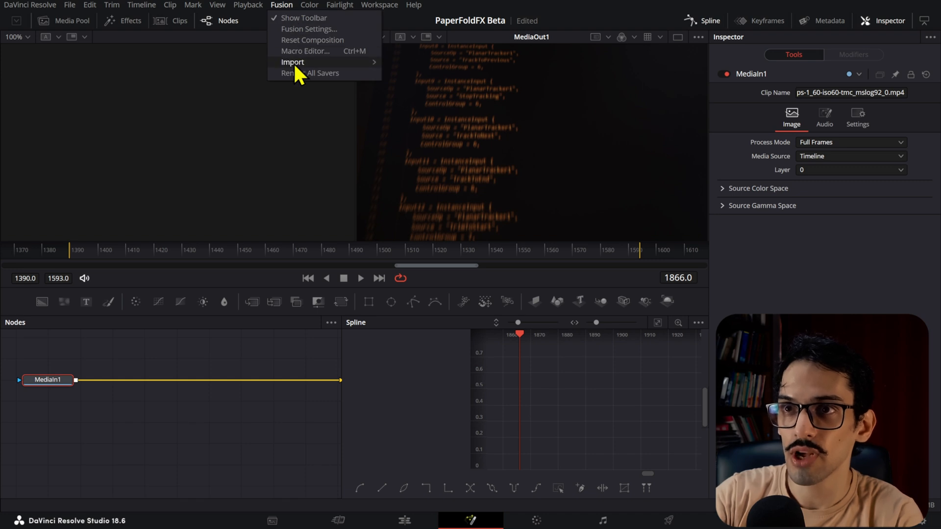
click(309, 29)
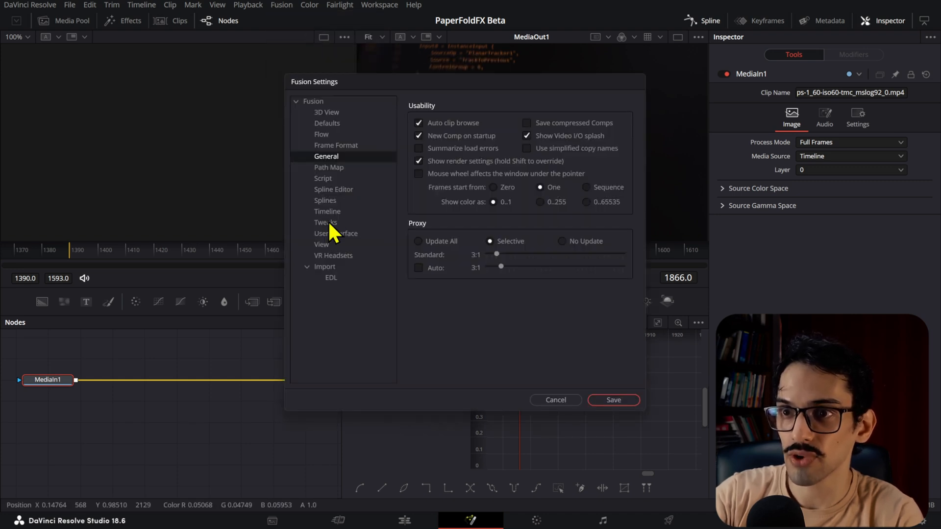
mouse_move(332, 178)
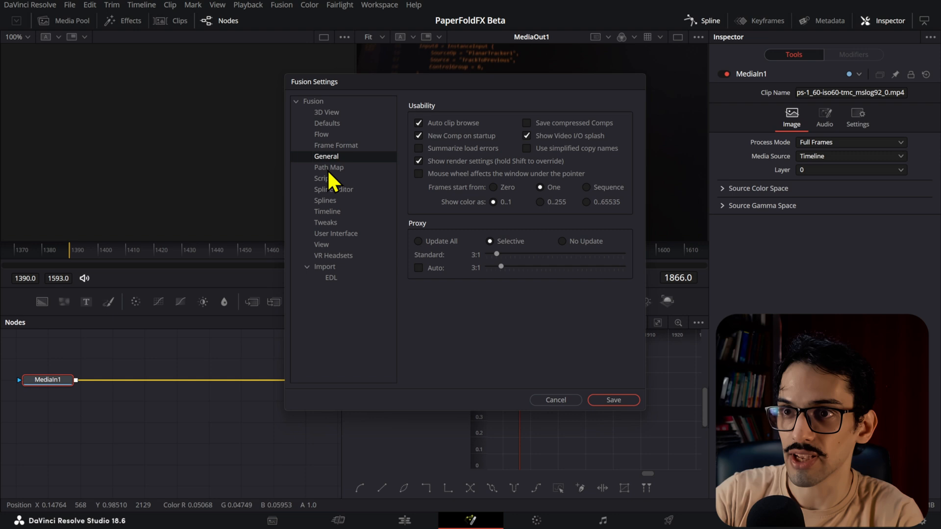
click(329, 167)
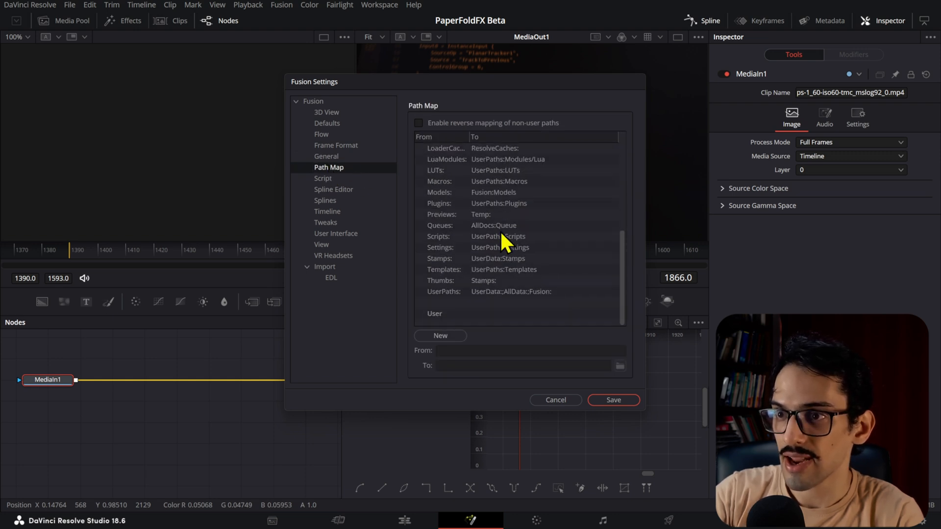
mouse_move(454, 282)
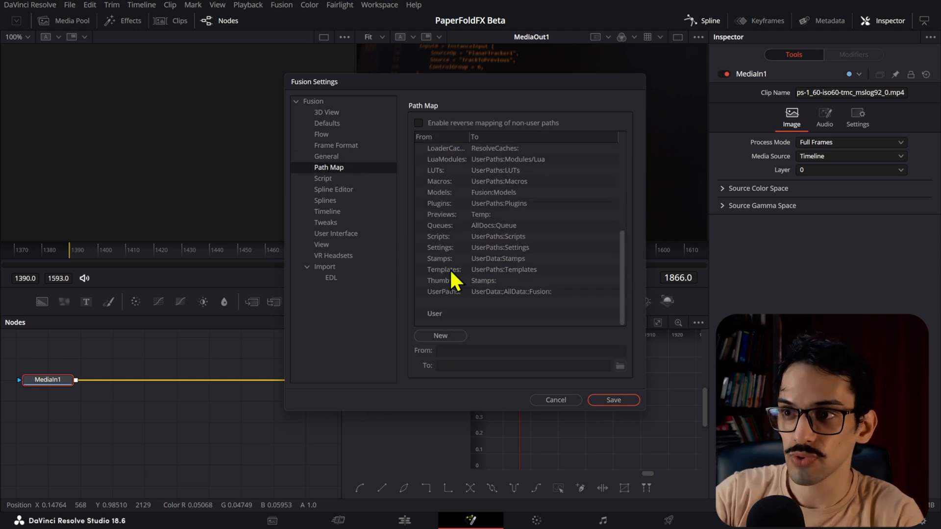
click(444, 269)
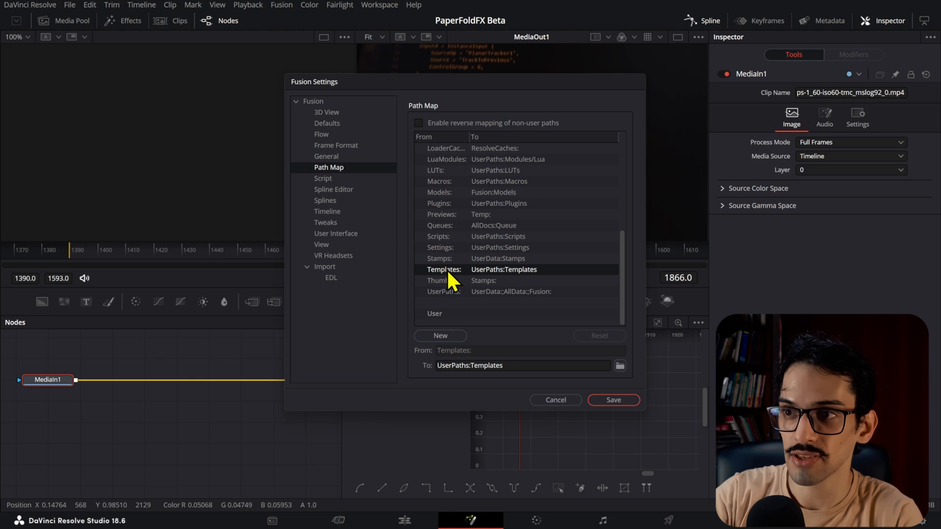
mouse_move(451, 370)
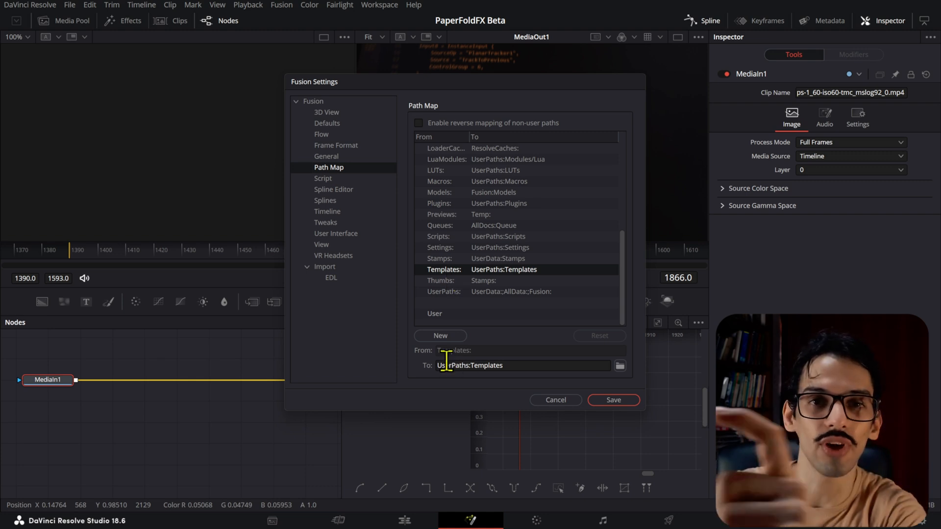
mouse_move(519, 370)
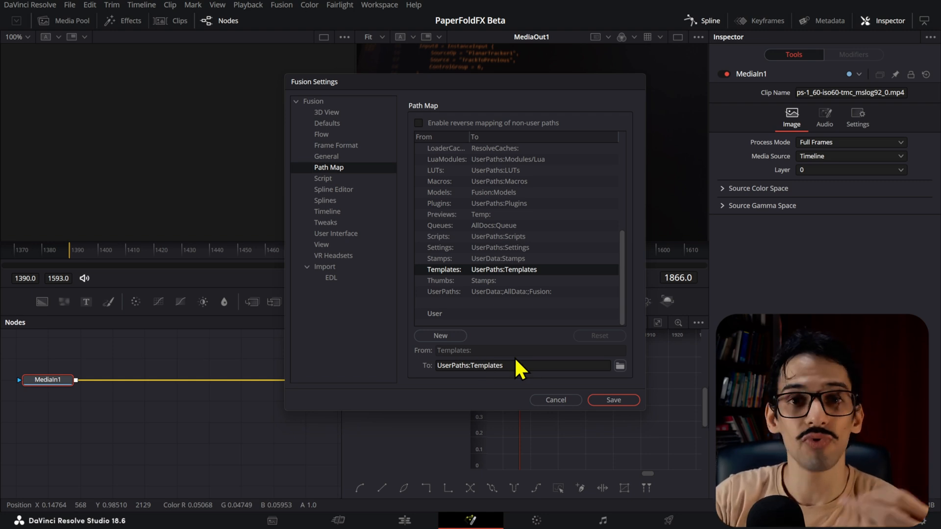
mouse_move(529, 279)
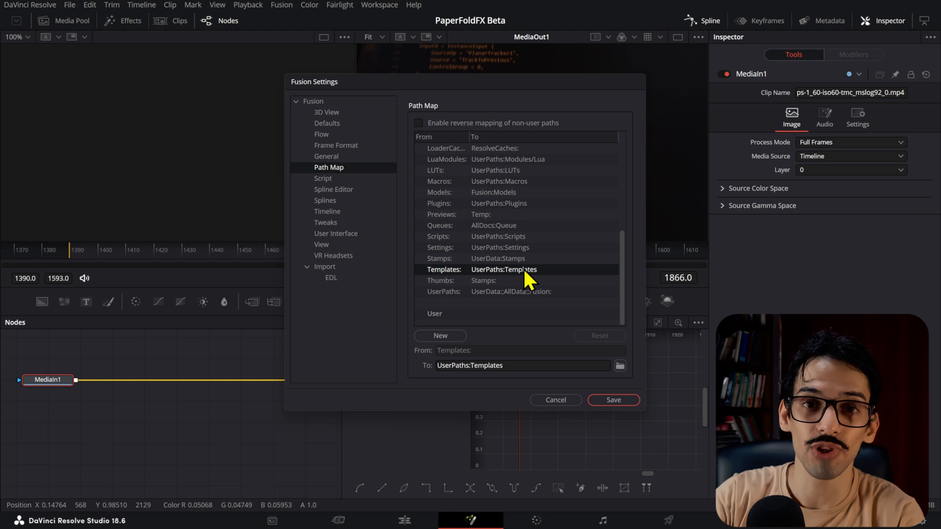
mouse_move(526, 277)
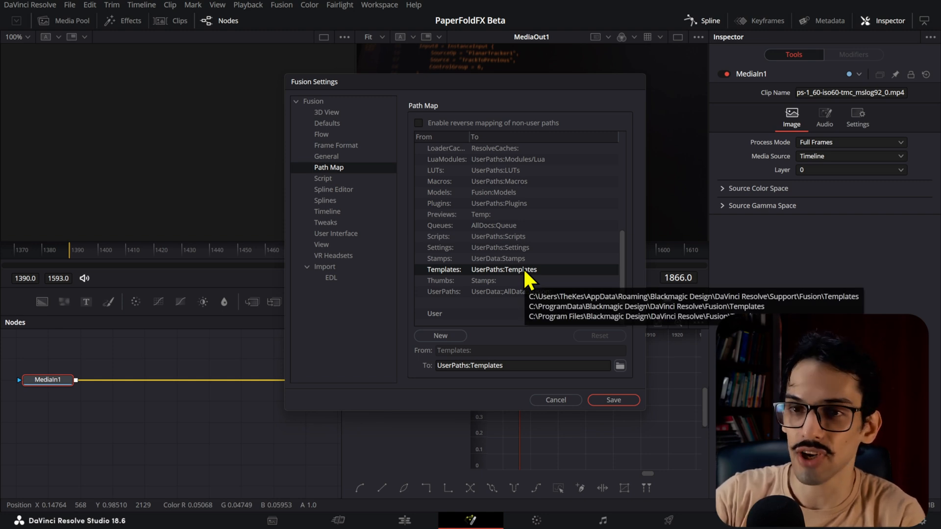
mouse_move(555, 400)
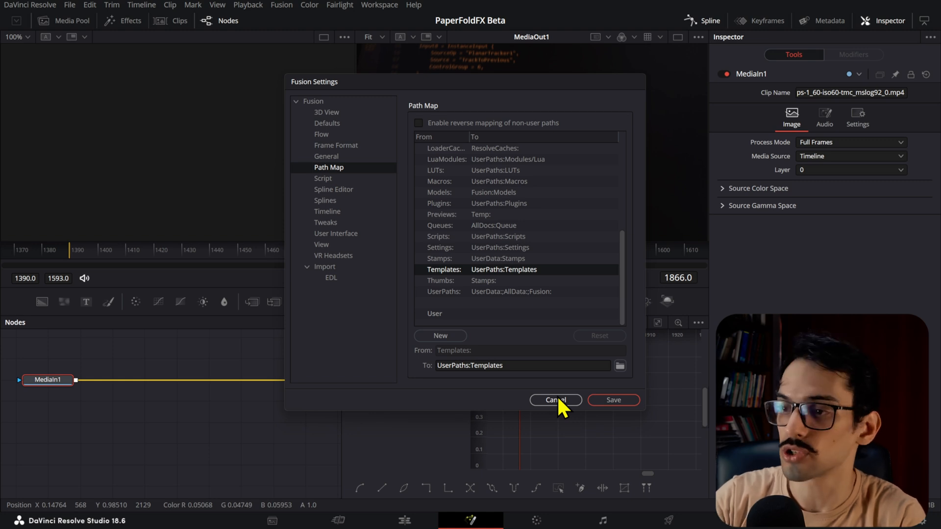
mouse_move(545, 428)
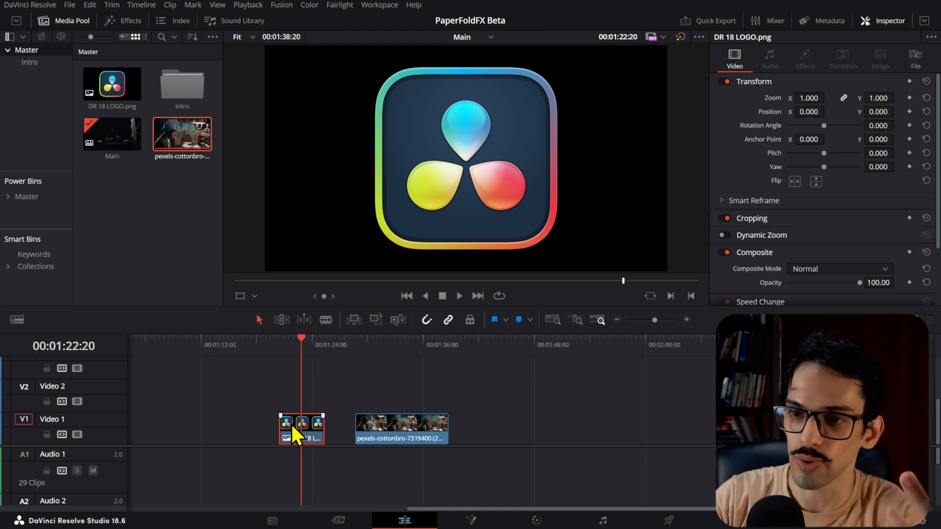
Drag SUALVI-PaperFoldCollage from Toolbox > Effects > SUALVI > Paper Fold onto the DR 18 LOGO clip.
click(122, 21)
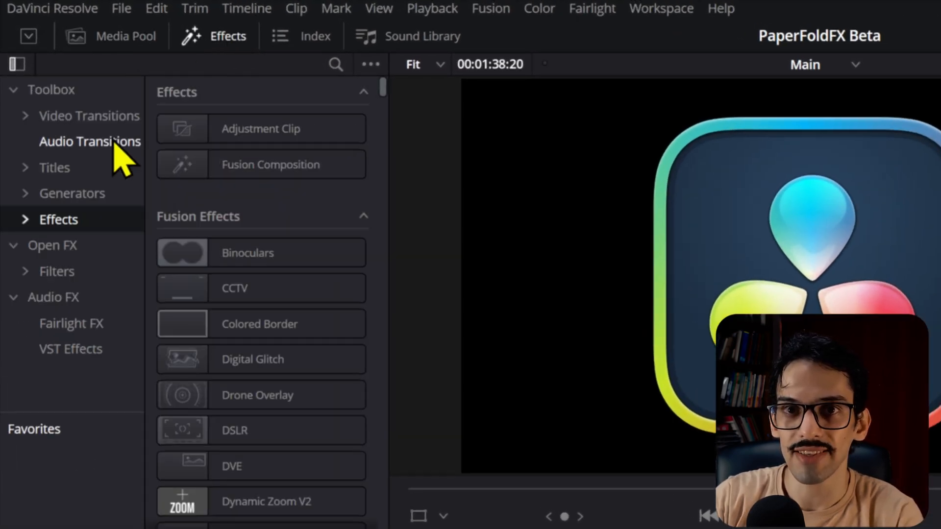
scroll(down, 3)
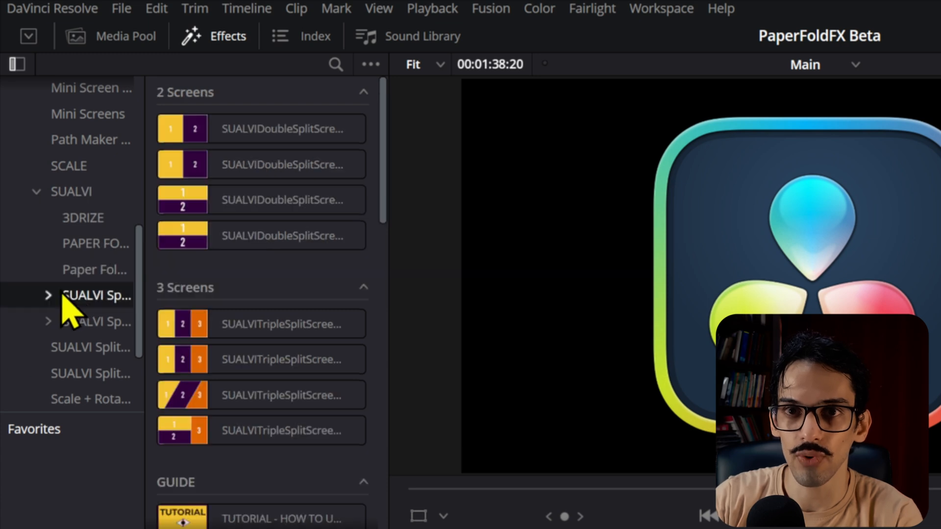
click(95, 270)
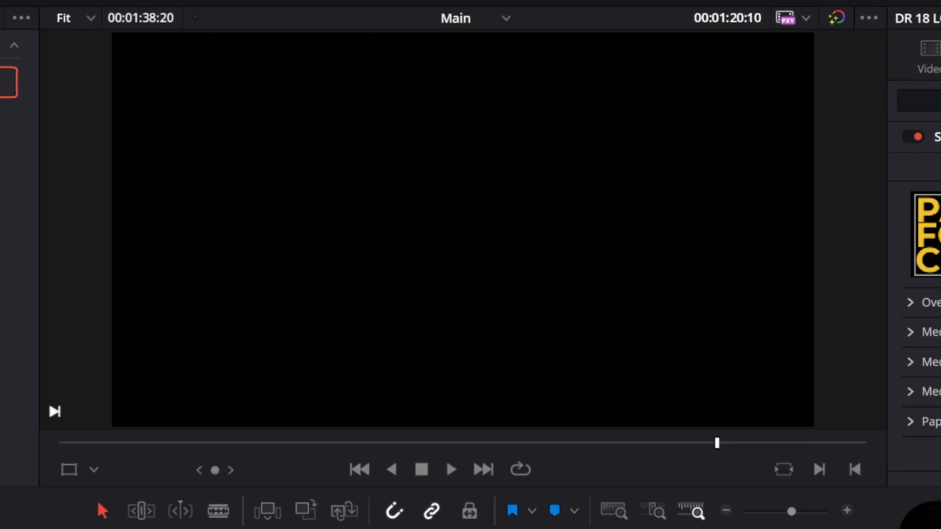
click(451, 469)
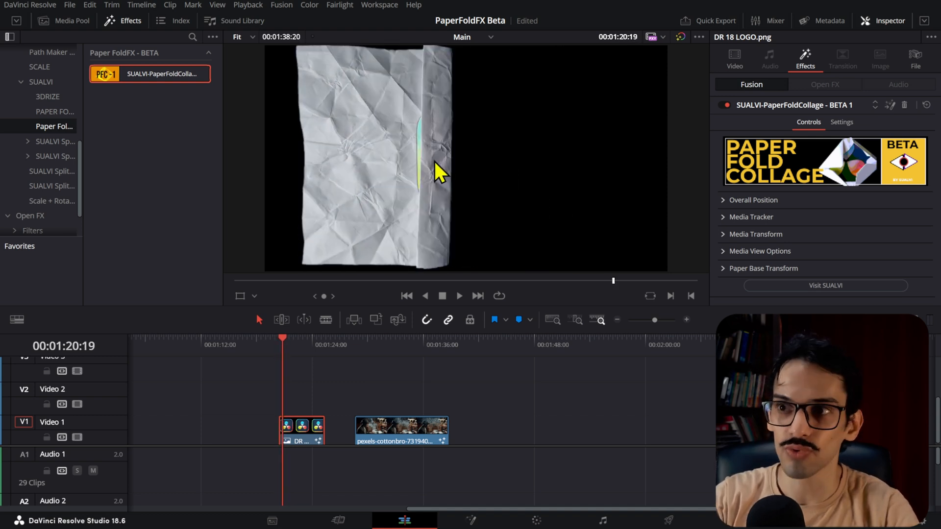
click(751, 216)
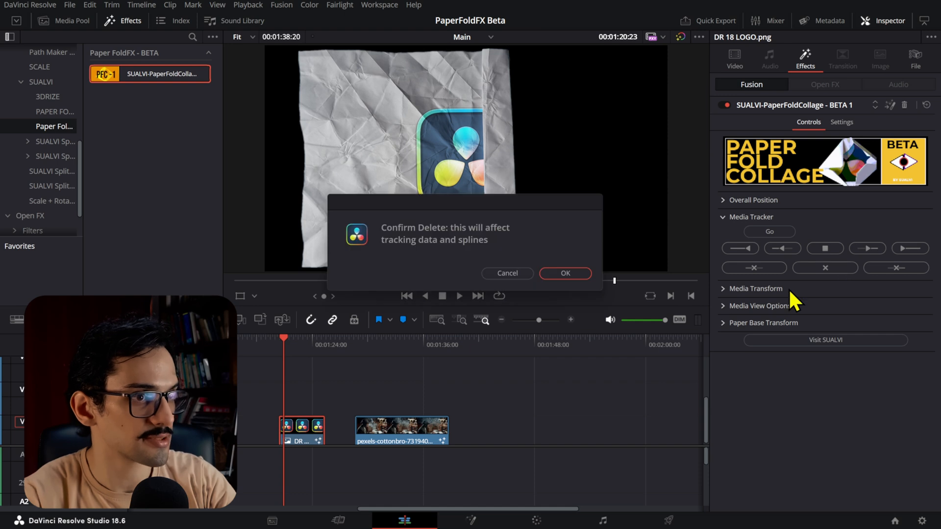
Confirm deleting the collage's tracking data and splines, then play the logo on flat crumpled paper.
click(564, 273)
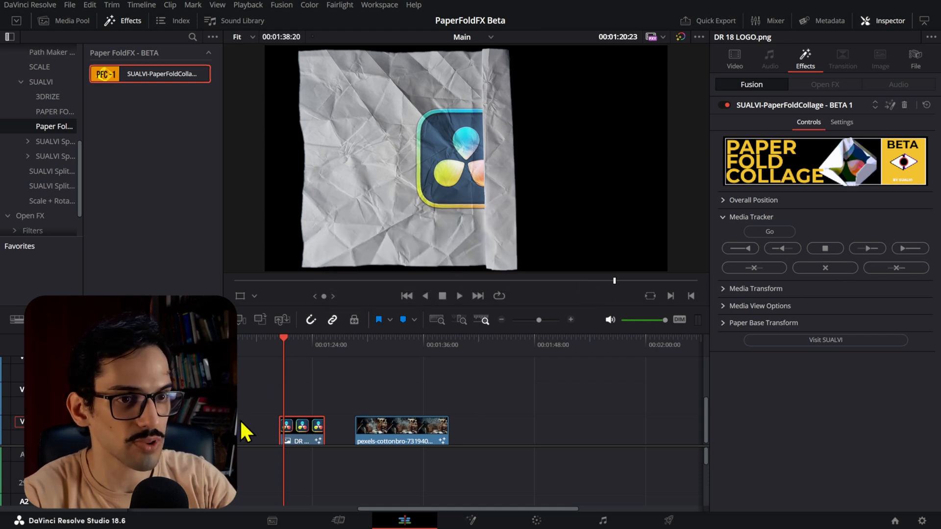
click(459, 295)
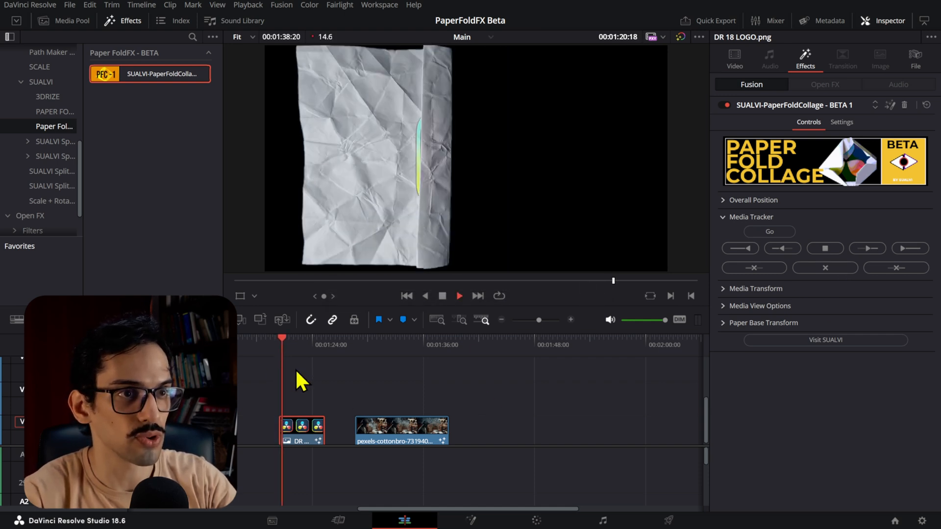
click(459, 295)
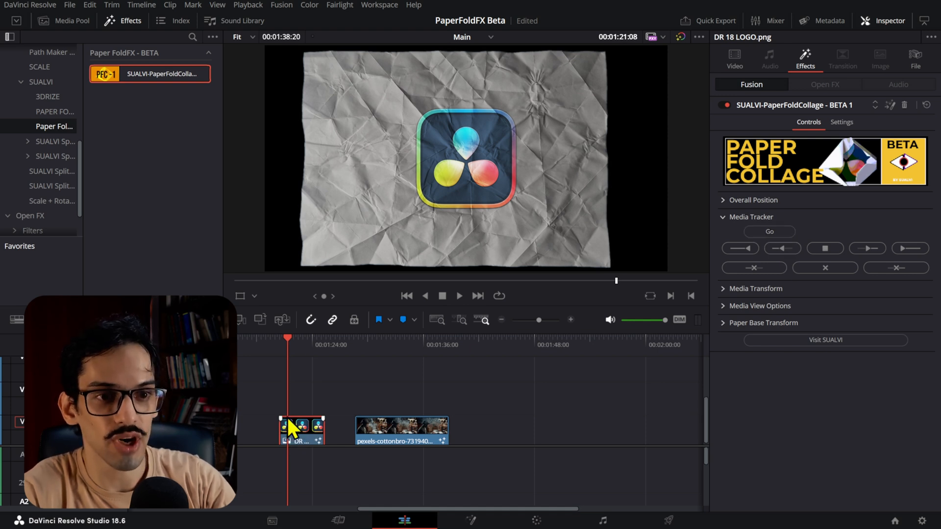
mouse_move(569, 277)
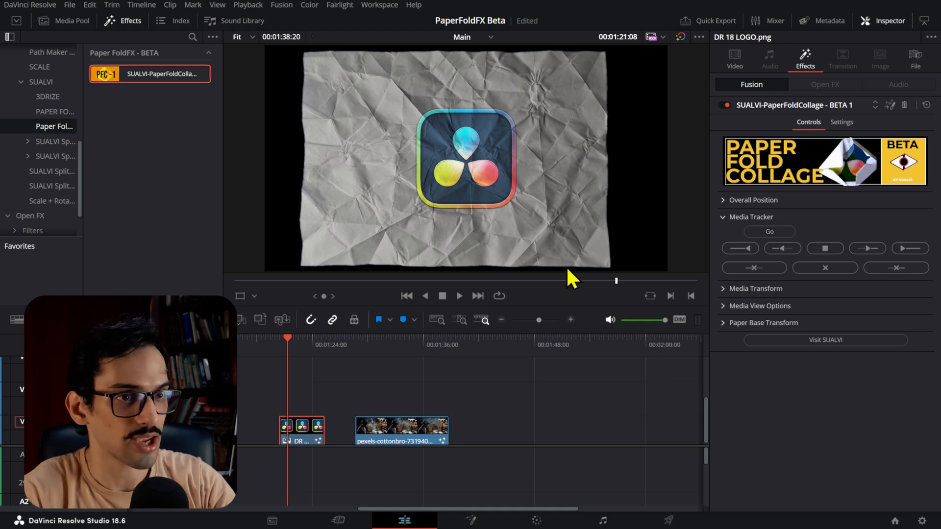
mouse_move(783, 119)
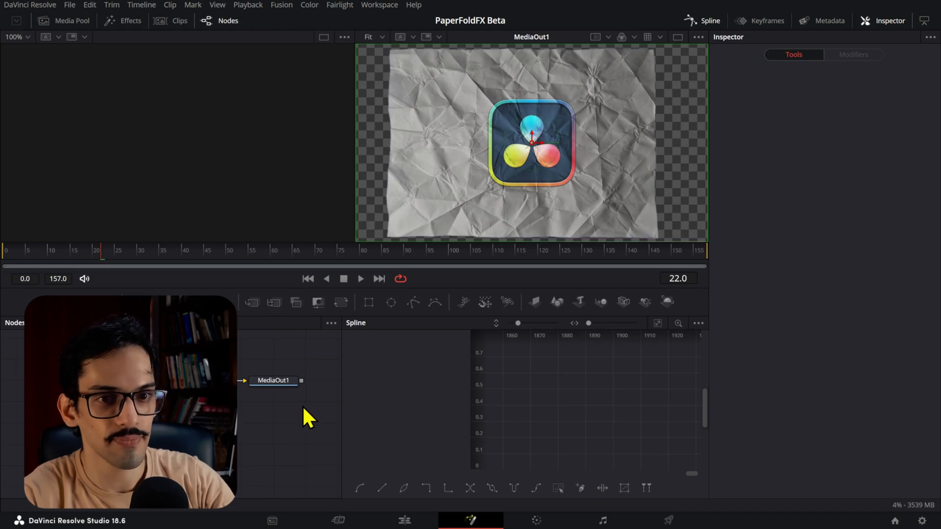
Enable the PaperFoldCollage tracker curves and track the logo reverse and forward from the reference frame.
click(273, 380)
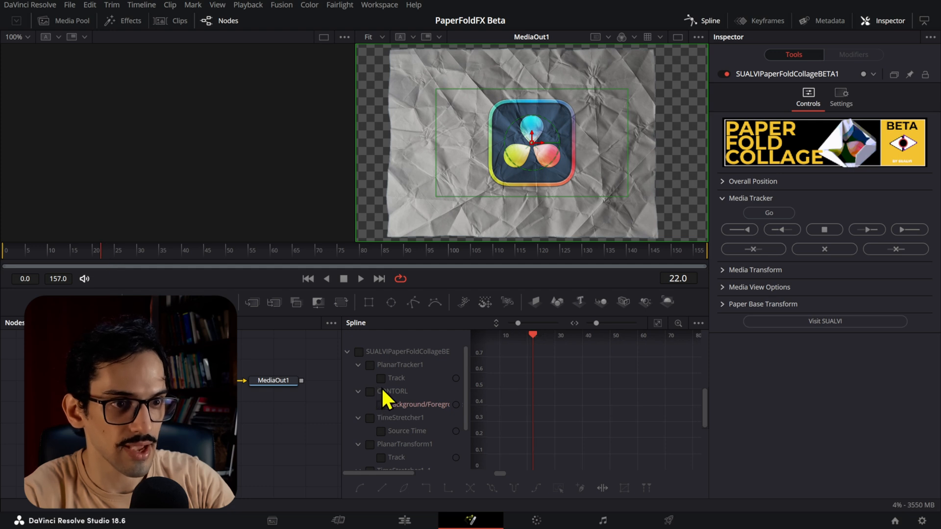
click(359, 352)
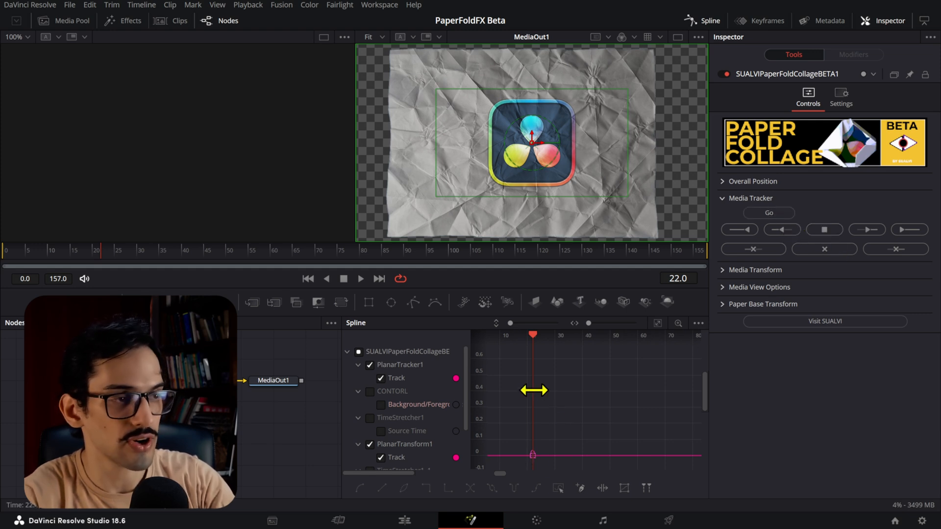
mouse_move(741, 230)
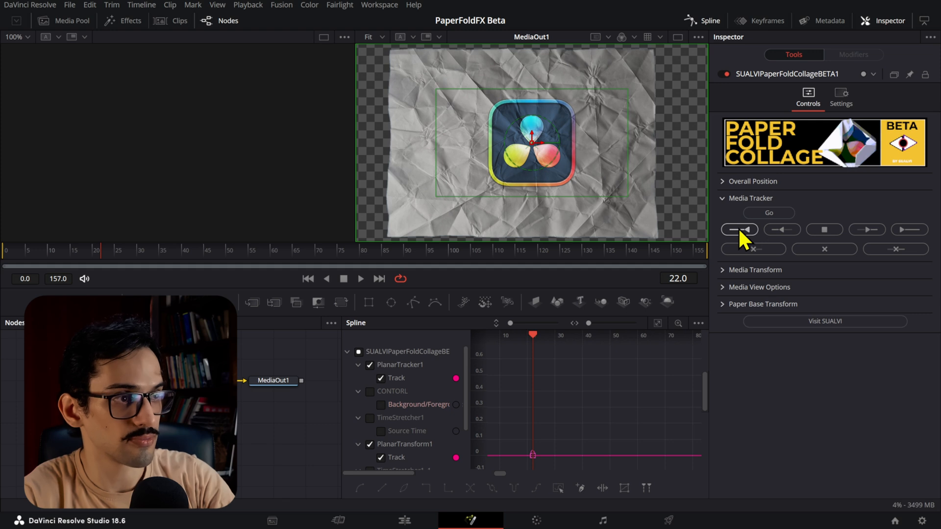
click(739, 229)
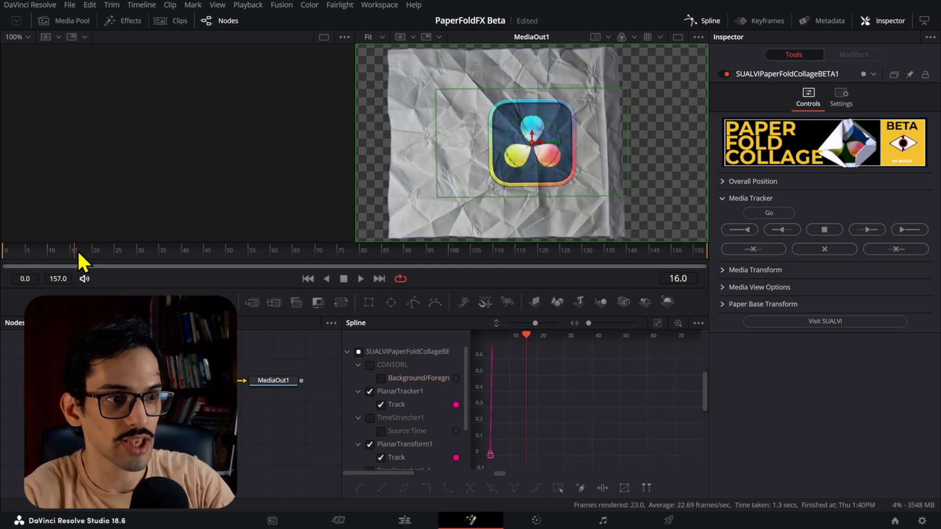
click(768, 213)
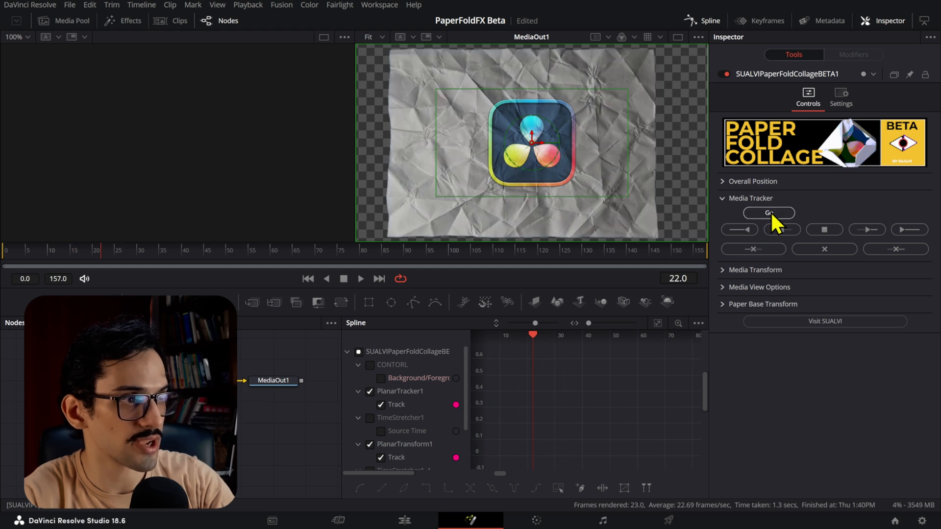
mouse_move(867, 240)
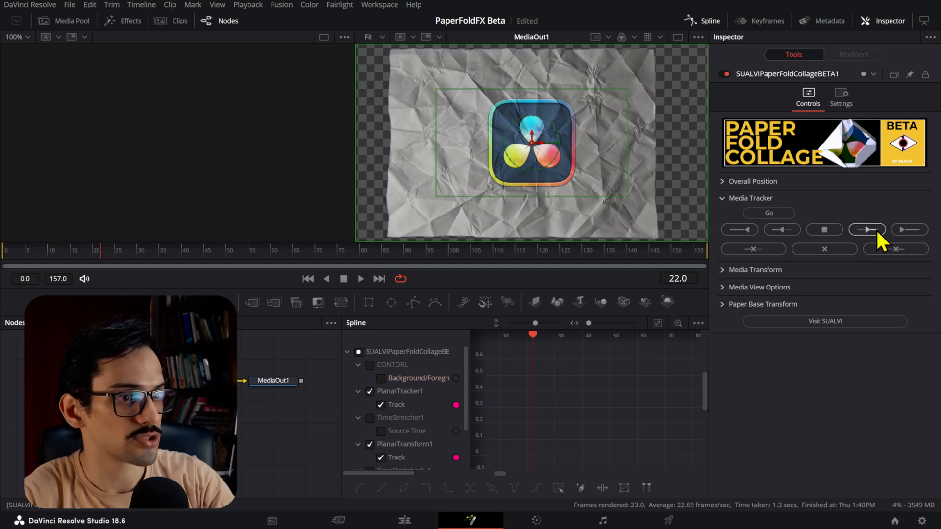
click(865, 230)
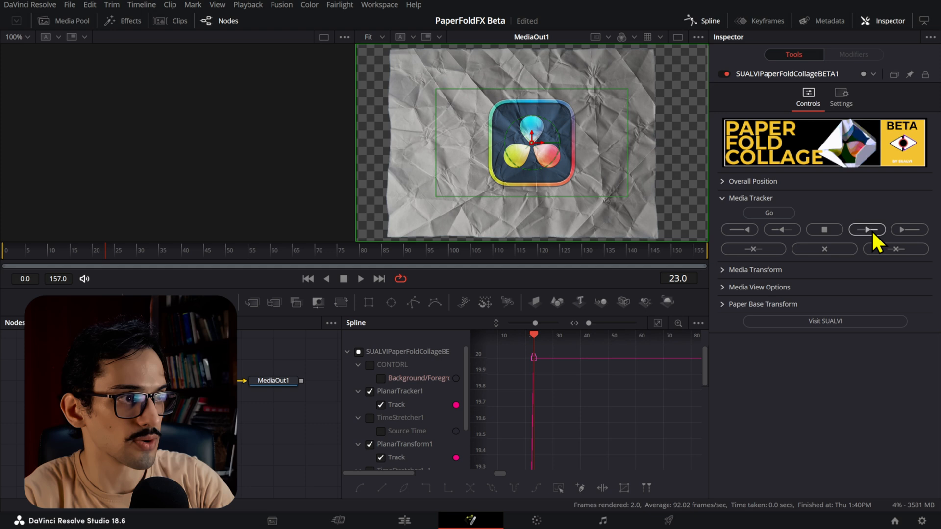
click(909, 230)
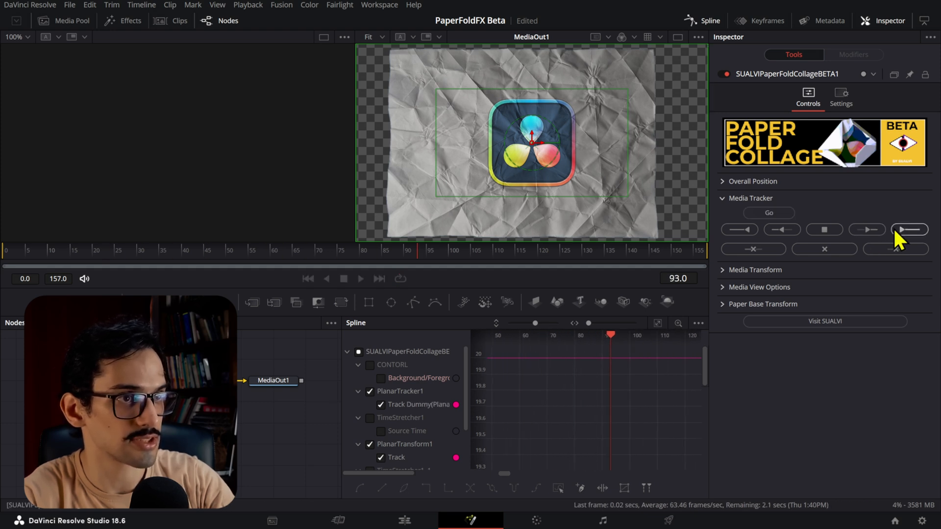
click(910, 229)
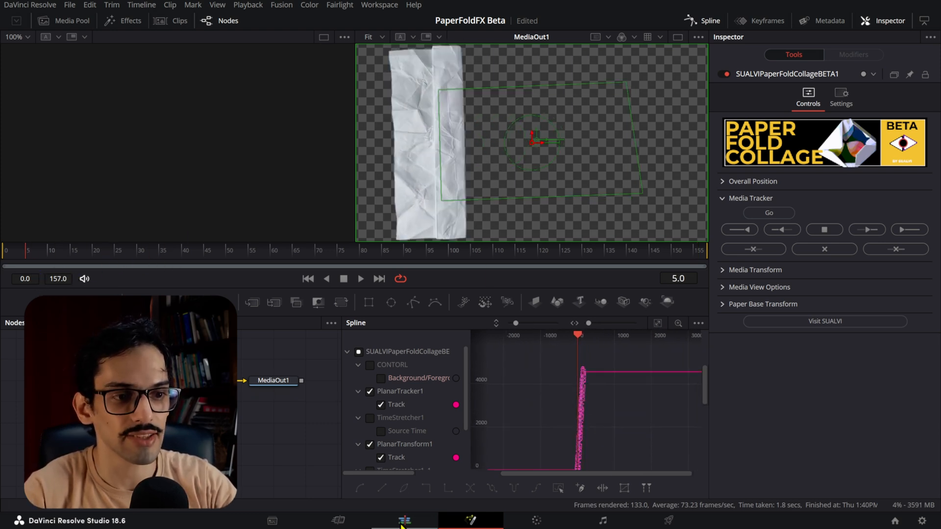
click(405, 520)
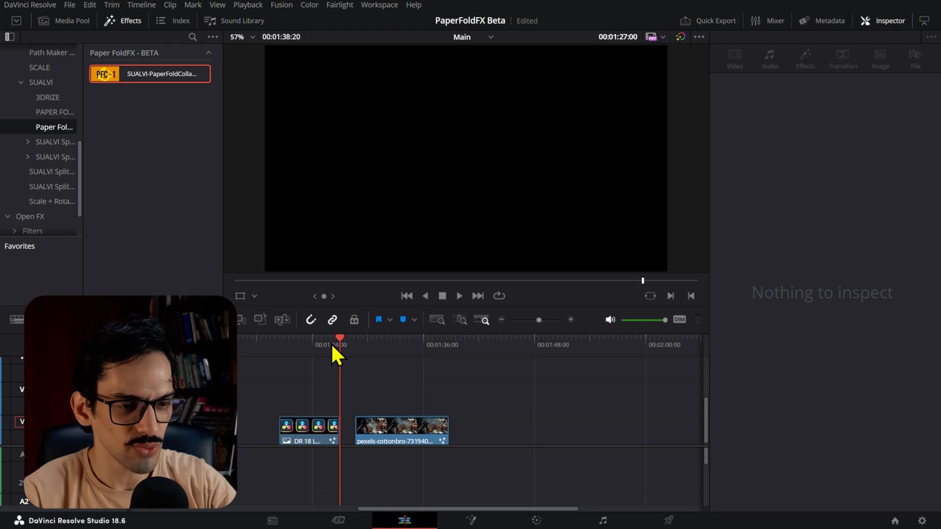
Park the playhead on the logo clip and expand its Media Transform settings.
click(307, 428)
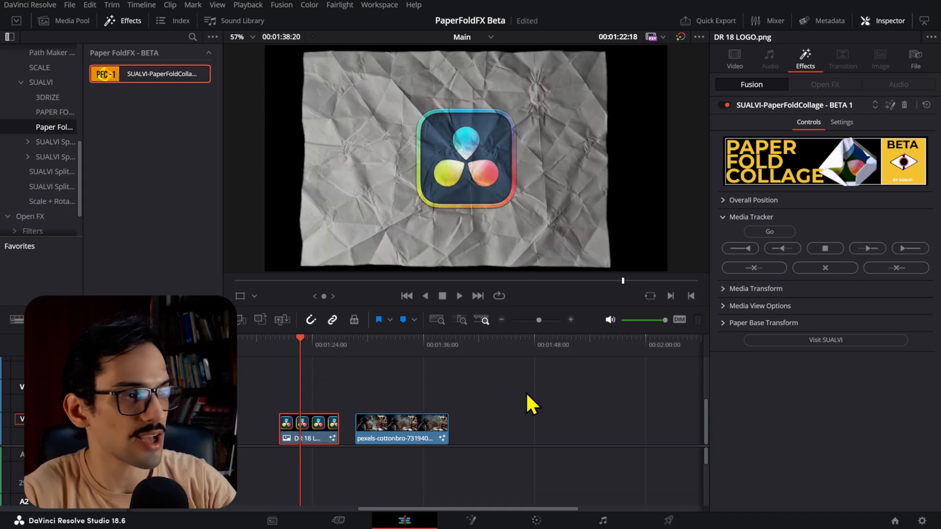
mouse_move(732, 246)
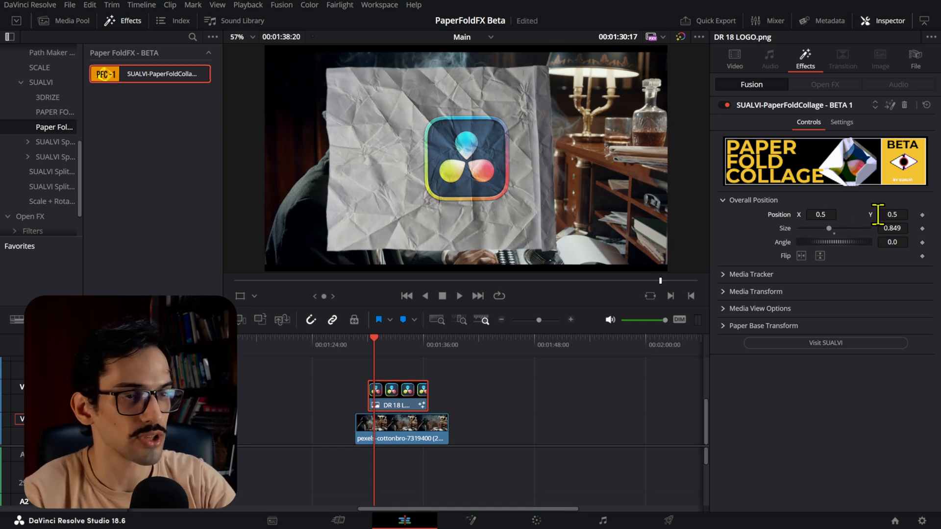
mouse_move(712, 216)
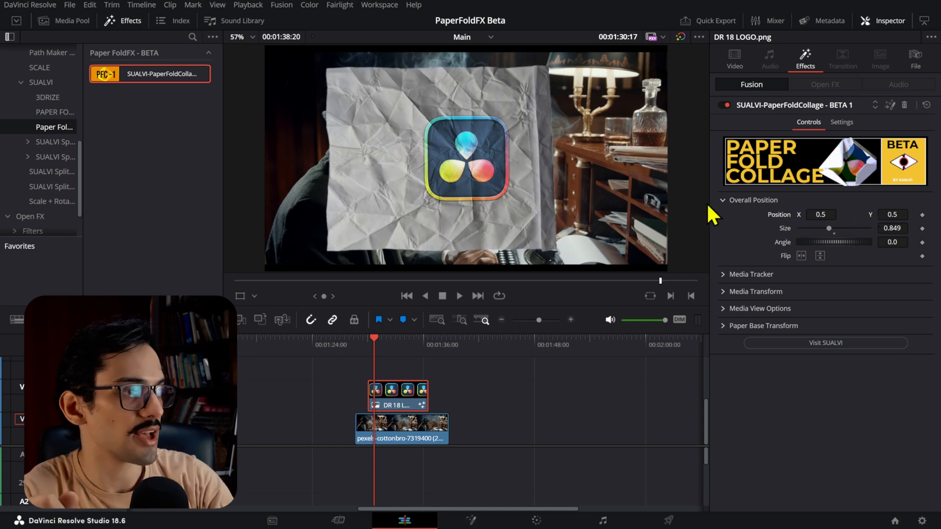
mouse_move(413, 147)
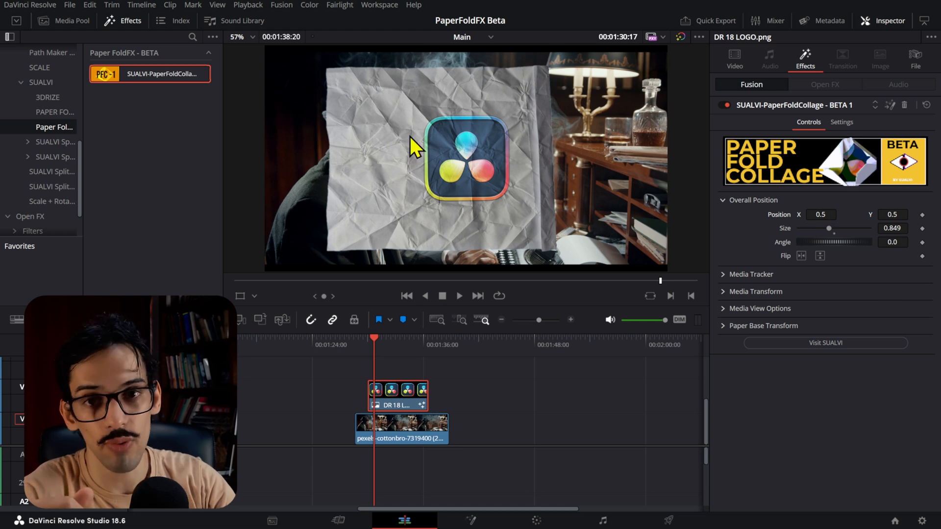
click(756, 292)
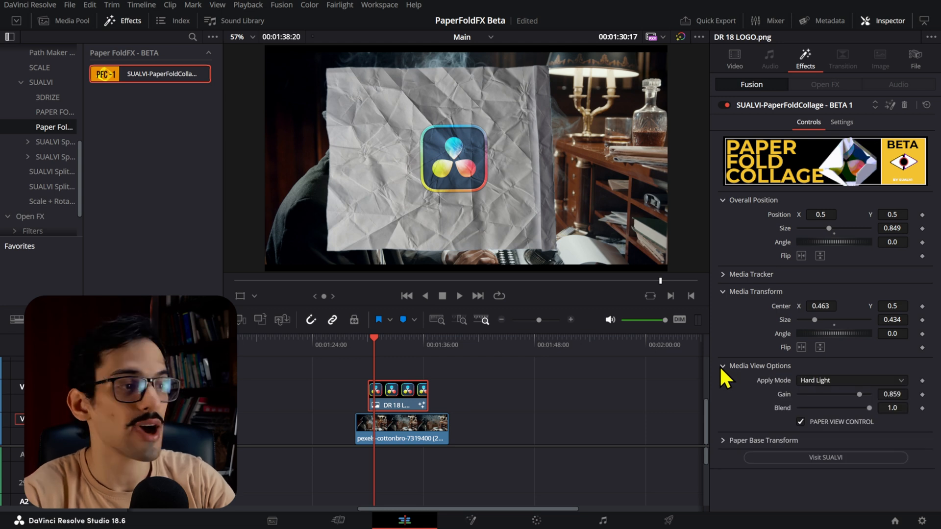
mouse_move(772, 384)
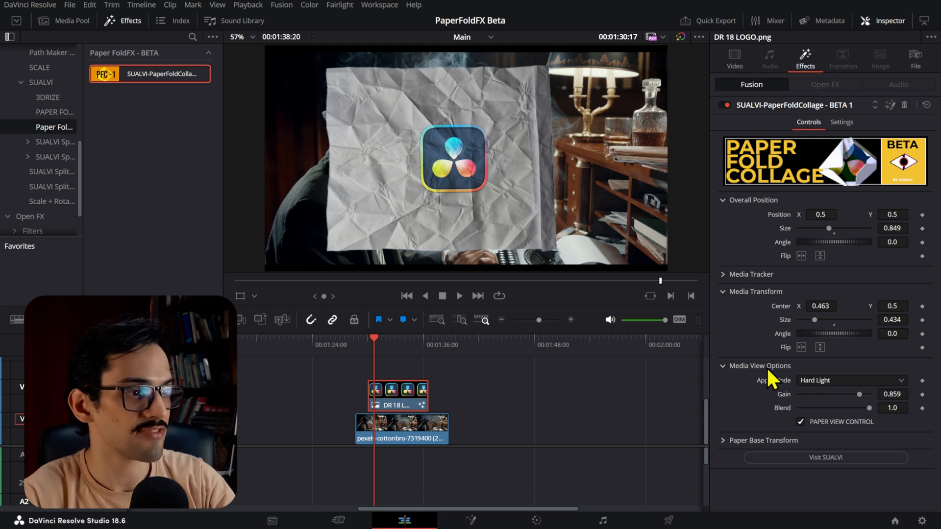
mouse_move(771, 393)
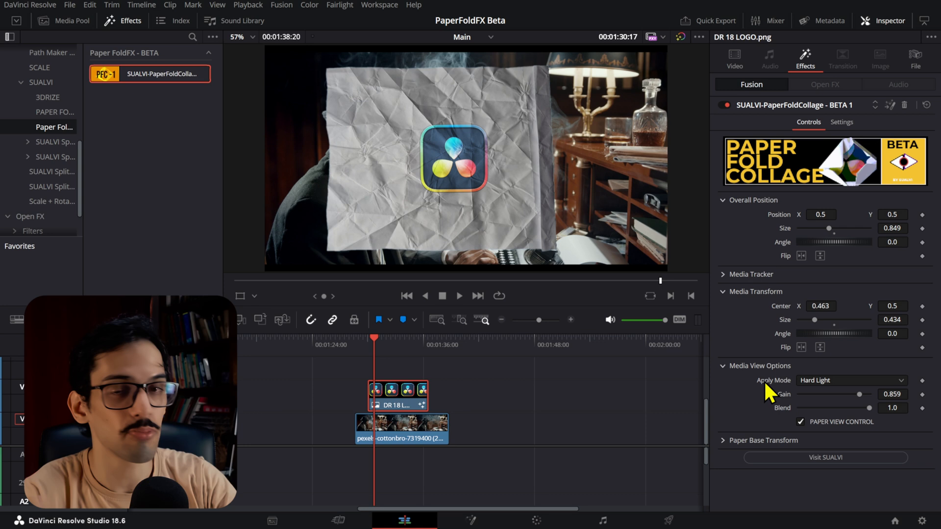
Cycle the logo's Apply Mode through Soft Light, Overlay and Lighten, then settle back on Hard Light.
click(849, 381)
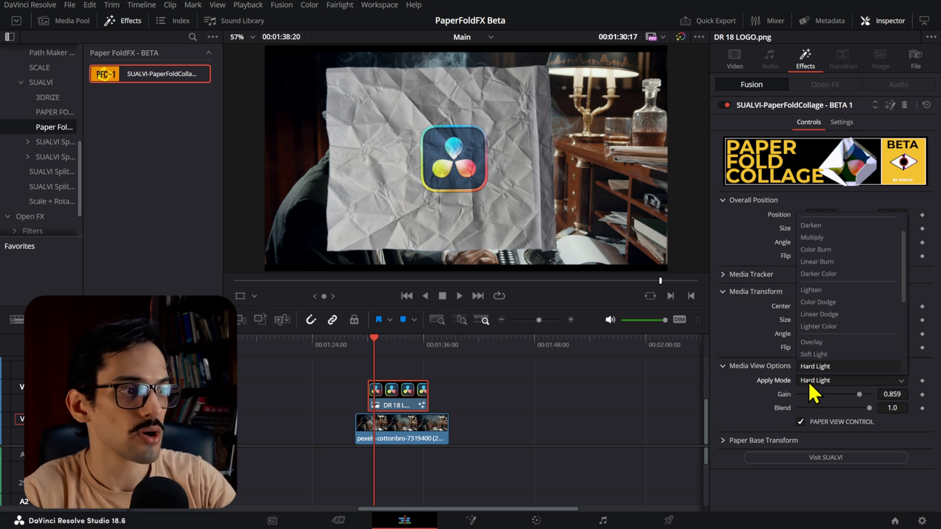
click(813, 354)
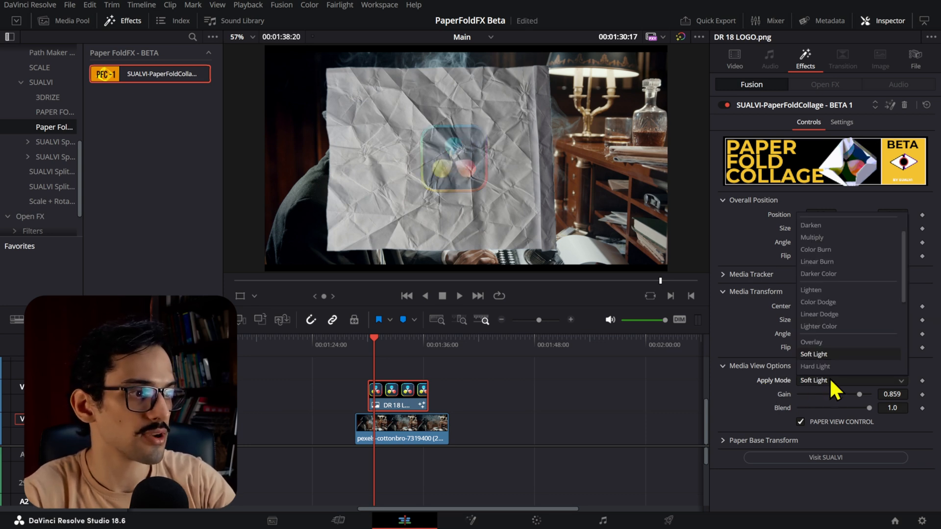
click(812, 342)
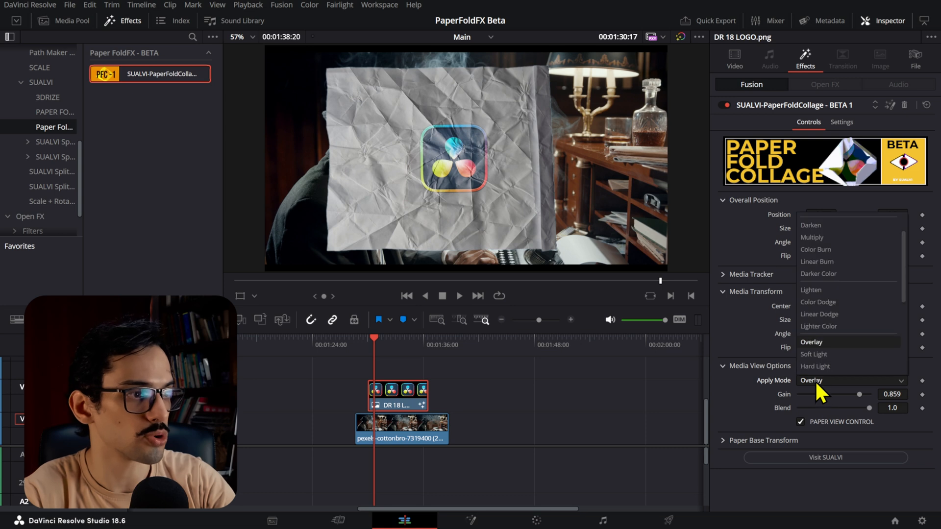
click(810, 290)
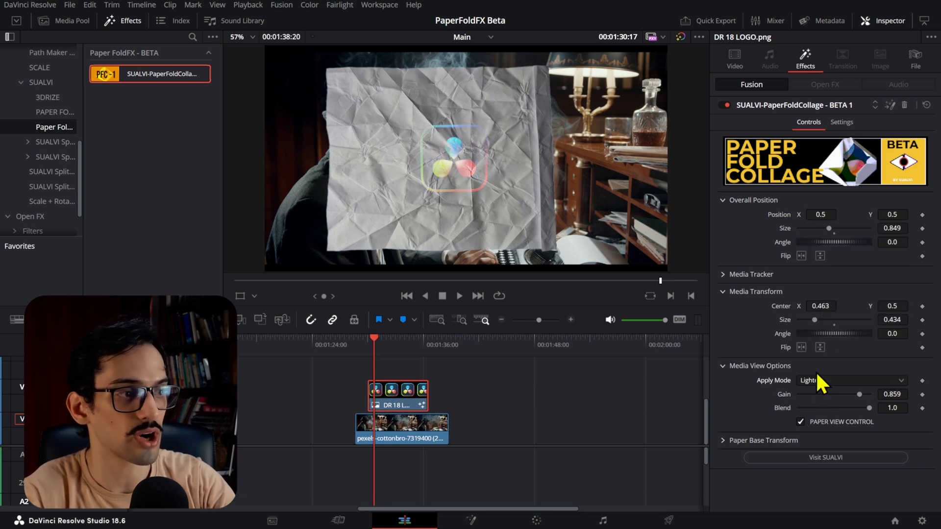
click(850, 380)
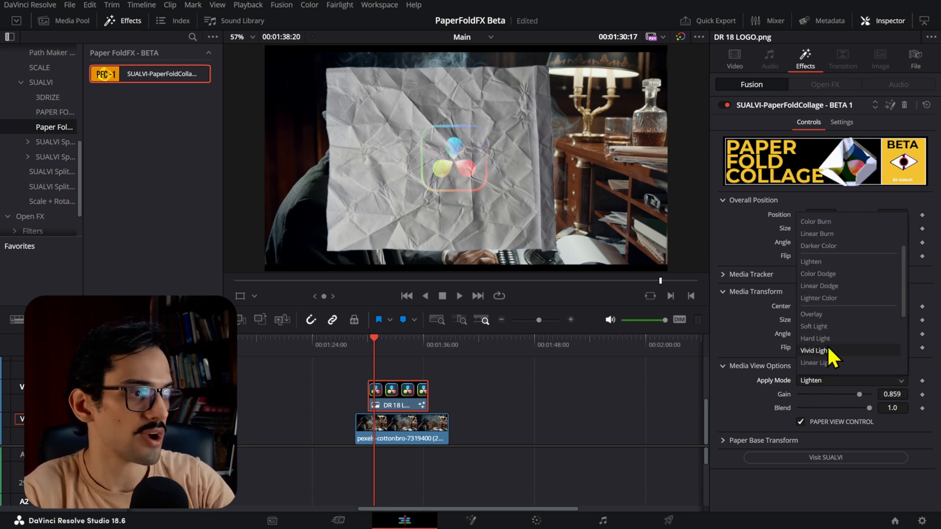
click(815, 338)
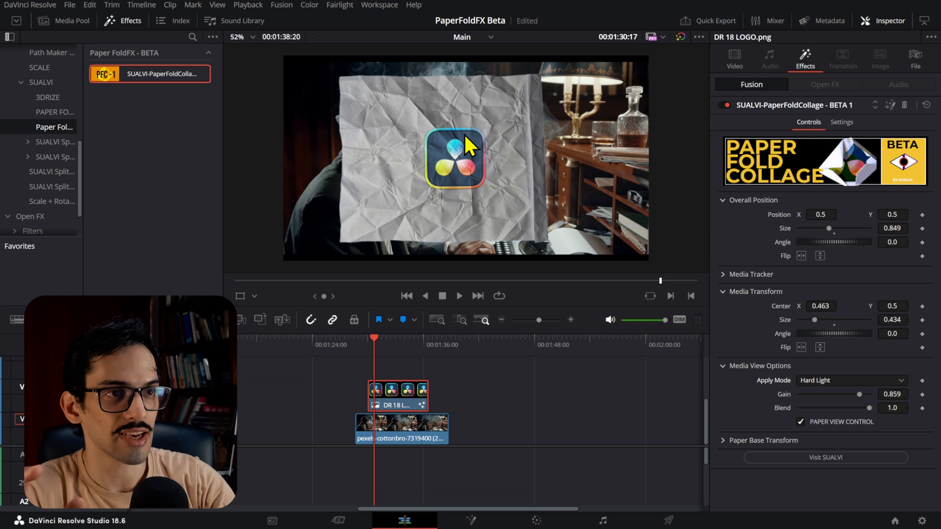
click(237, 37)
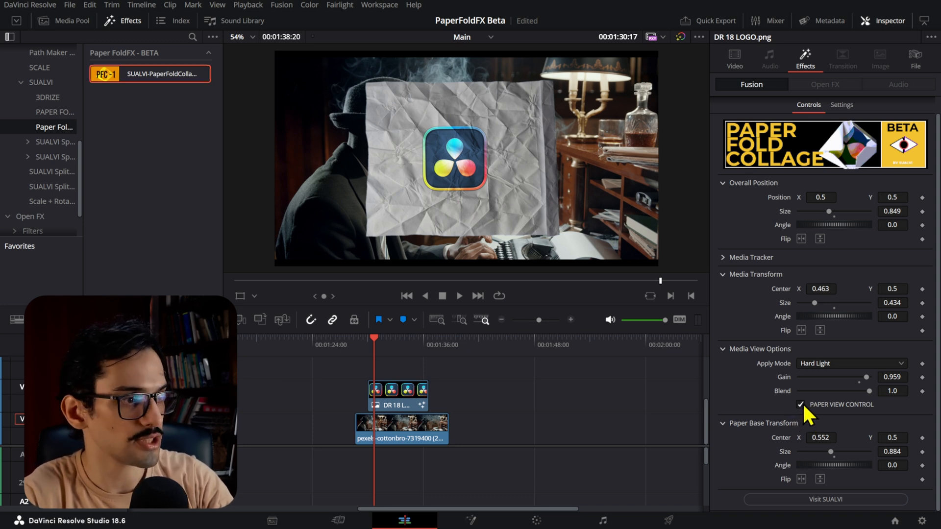
Uncheck Paper View Control and set the paper base Size to 0.5 so the logo shows over the footage.
click(801, 405)
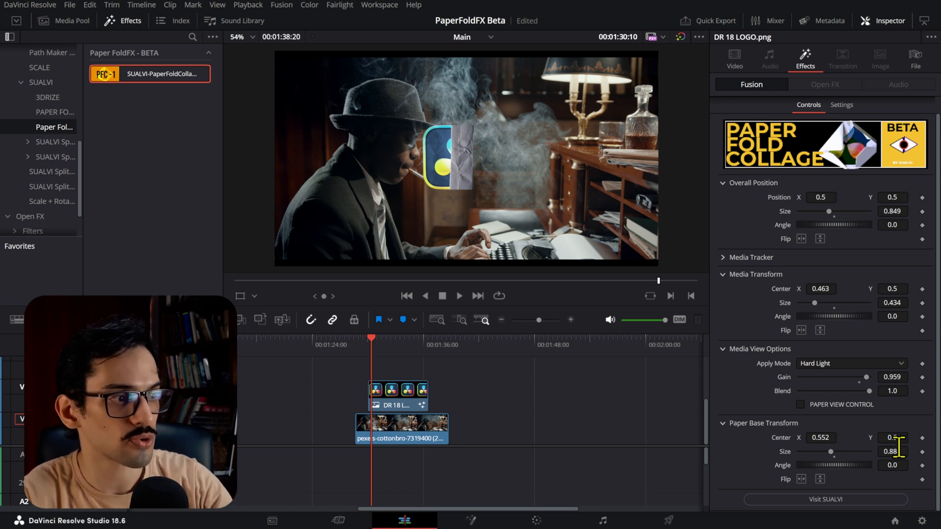
text(0.5)
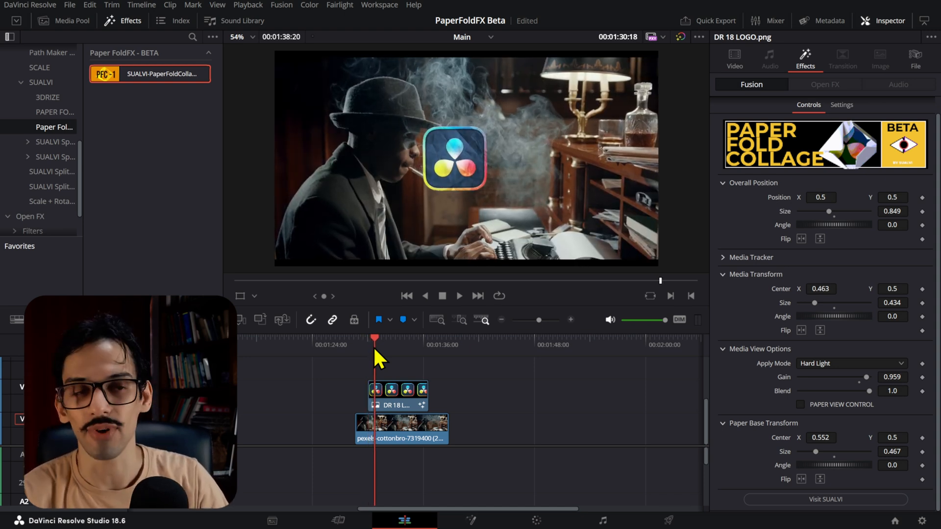
Select the logo clip later in time and expand the effect's Media Tracker controls.
click(419, 338)
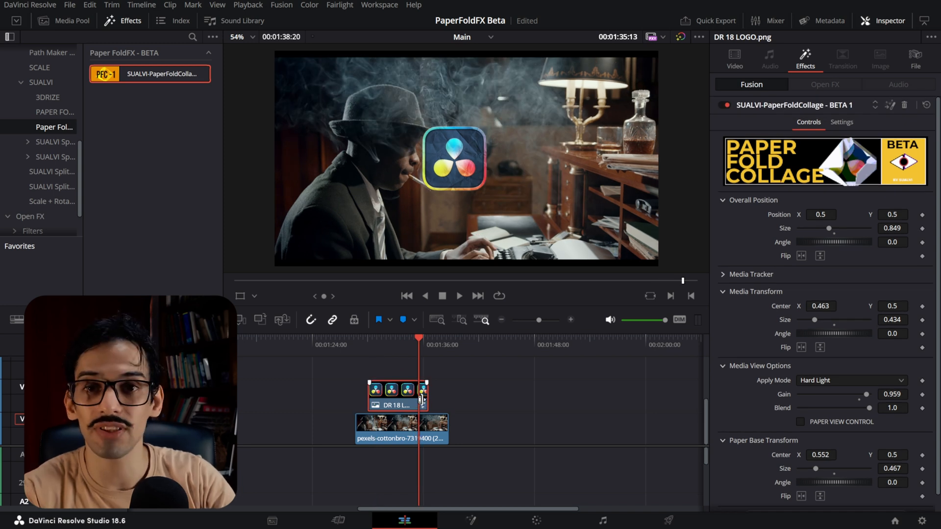
click(725, 274)
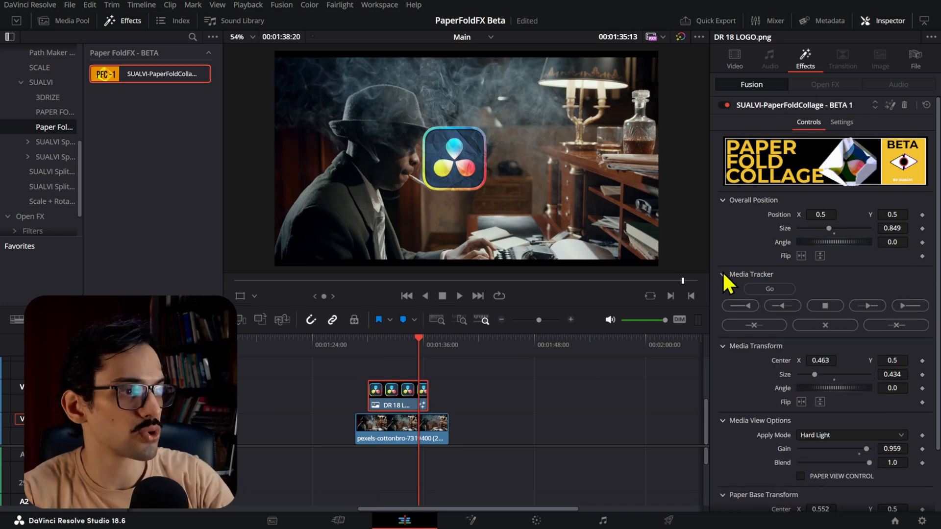
mouse_move(594, 375)
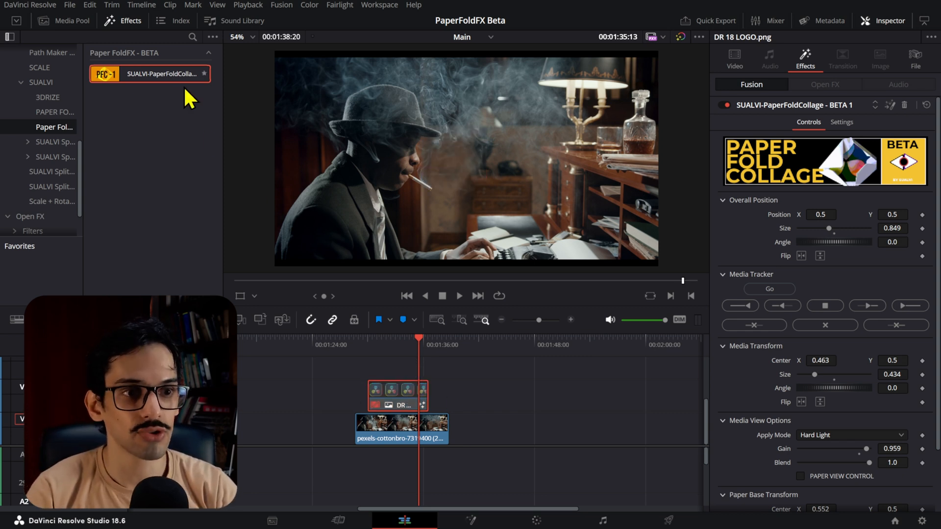
Apply PaperFoldCollage to the pexels video clip and track the footage onto the paper with Go.
click(400, 429)
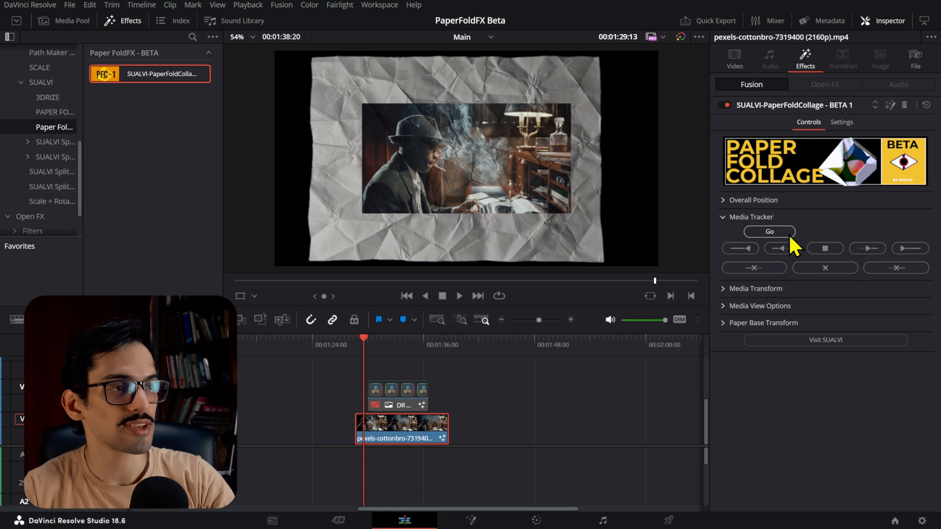
click(769, 231)
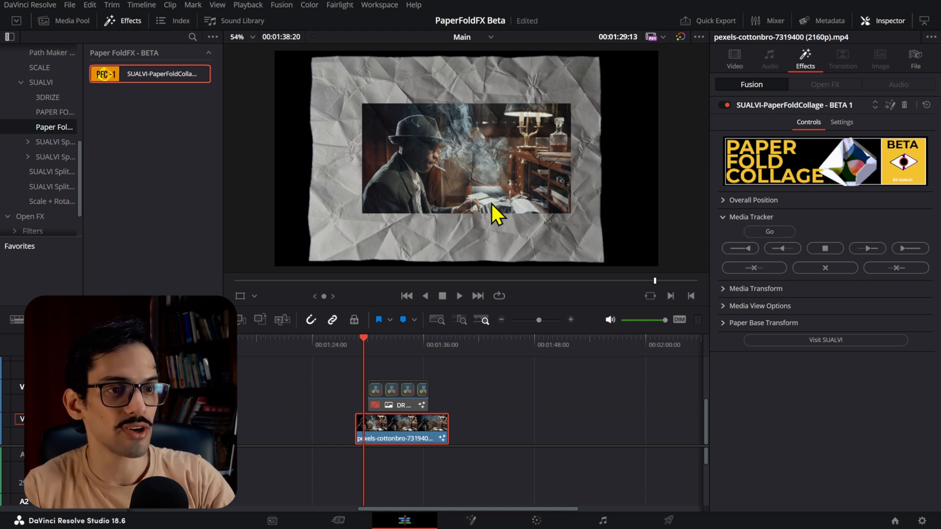
mouse_move(517, 234)
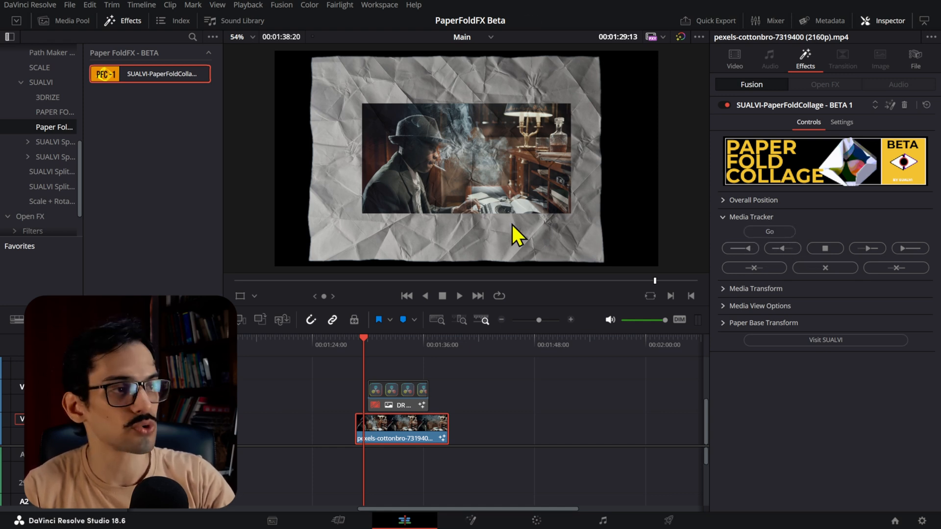
mouse_move(489, 291)
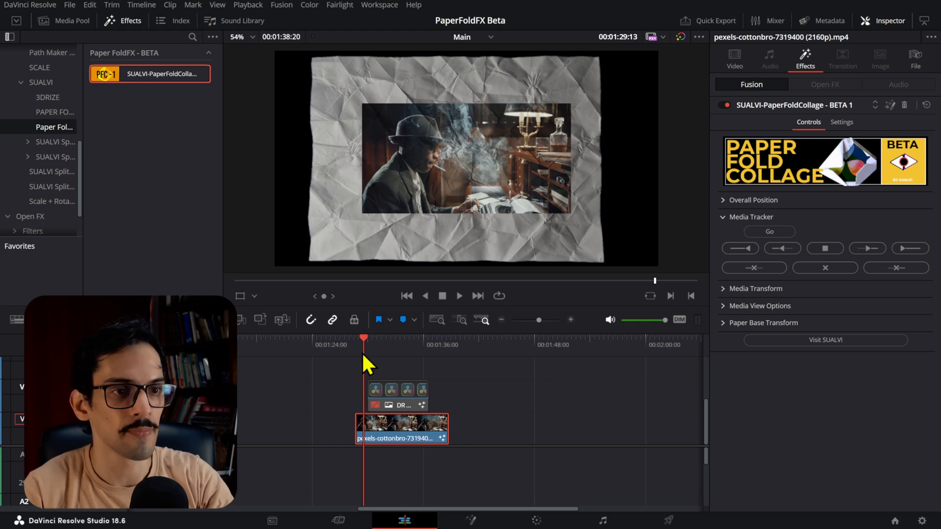
click(459, 296)
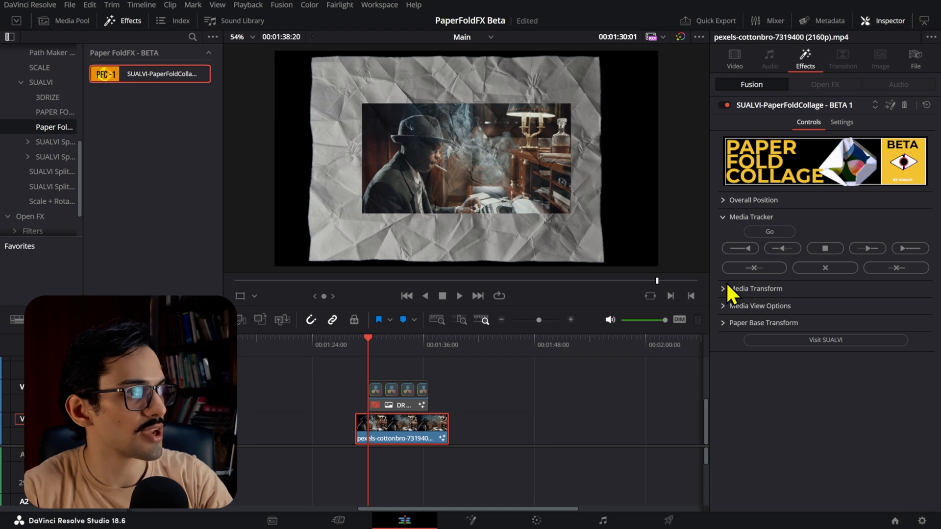
click(750, 217)
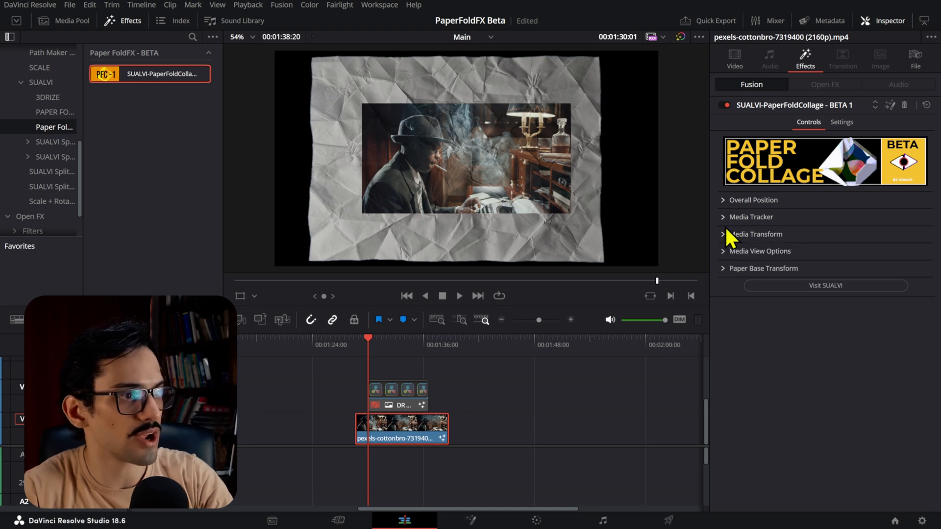
click(754, 235)
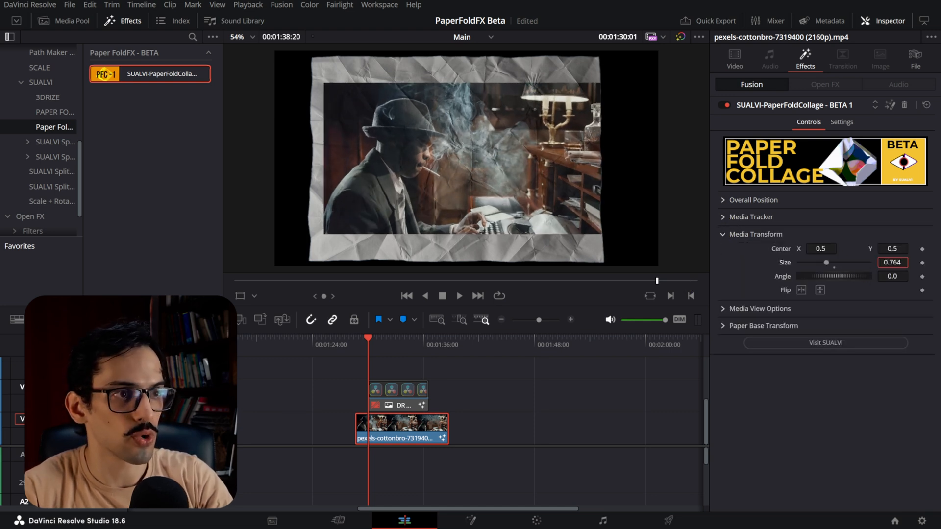